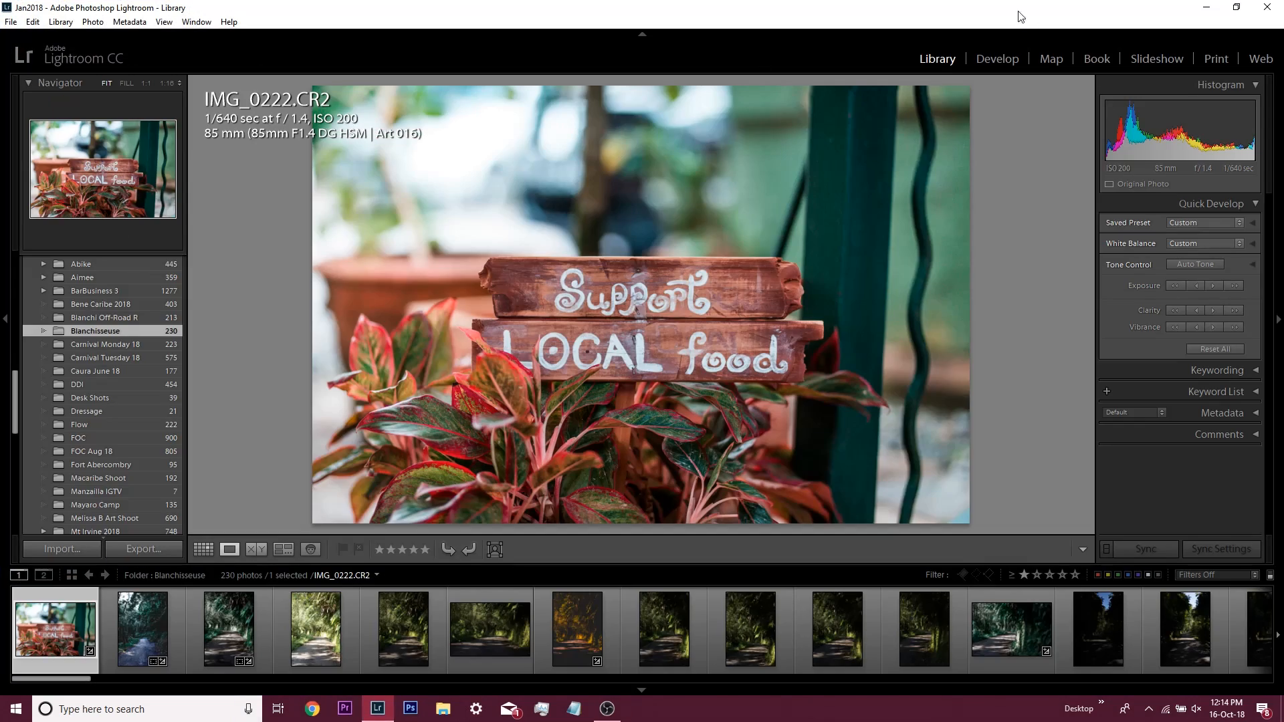
{"action": "mouse_move", "coordinate": [1029, 81]}
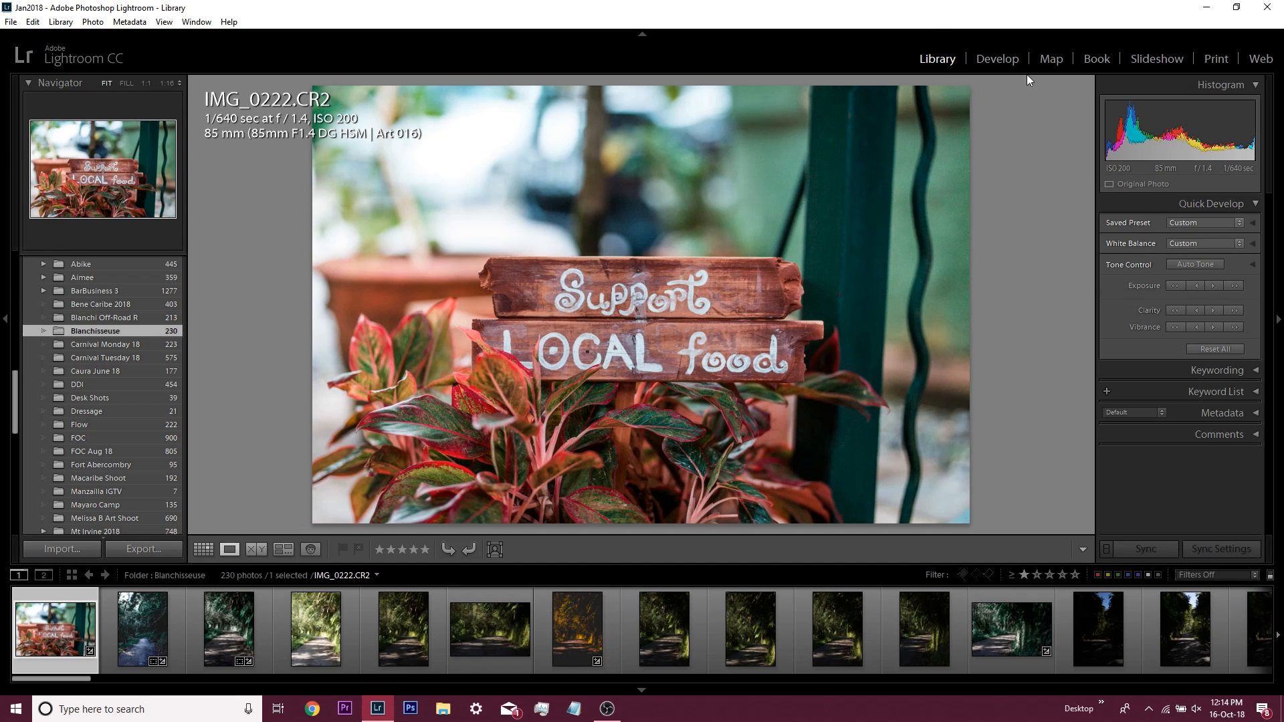
{"action": "mouse_move", "coordinate": [108, 344]}
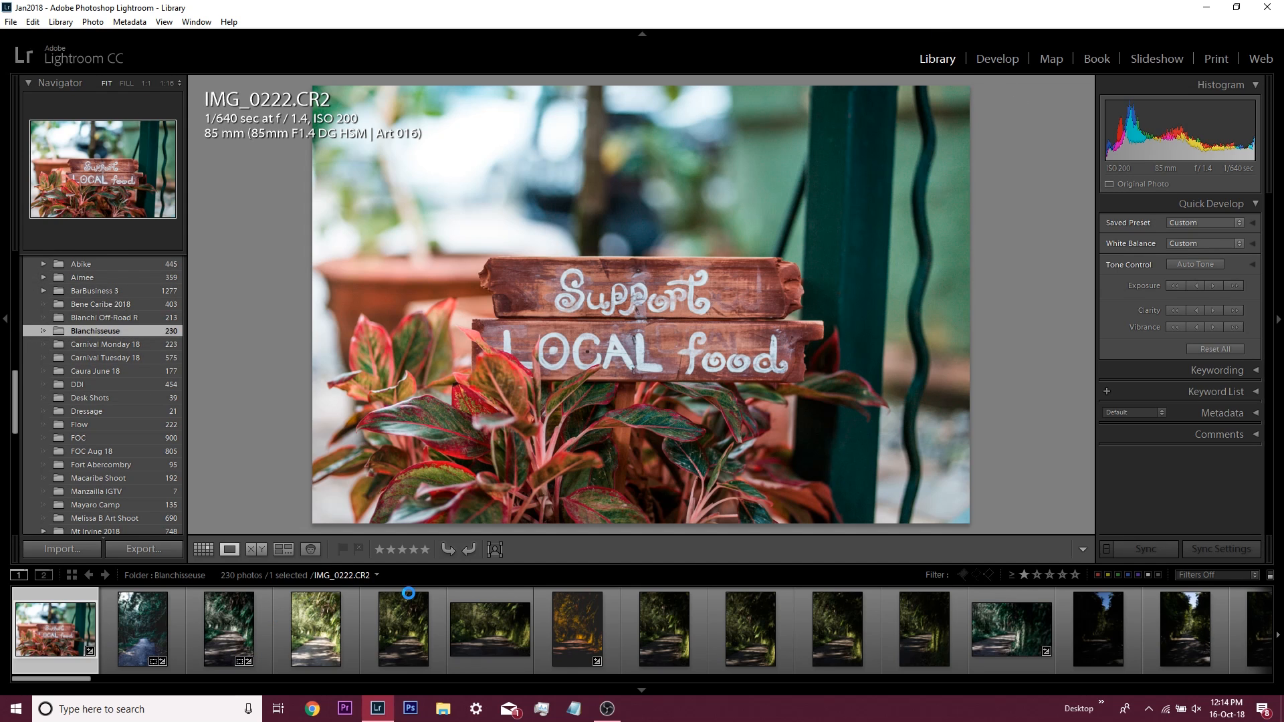
Switch to the Develop module with the Support LOCAL photo IMG_0222 selected
{"action": "left_click", "coordinate": [997, 58]}
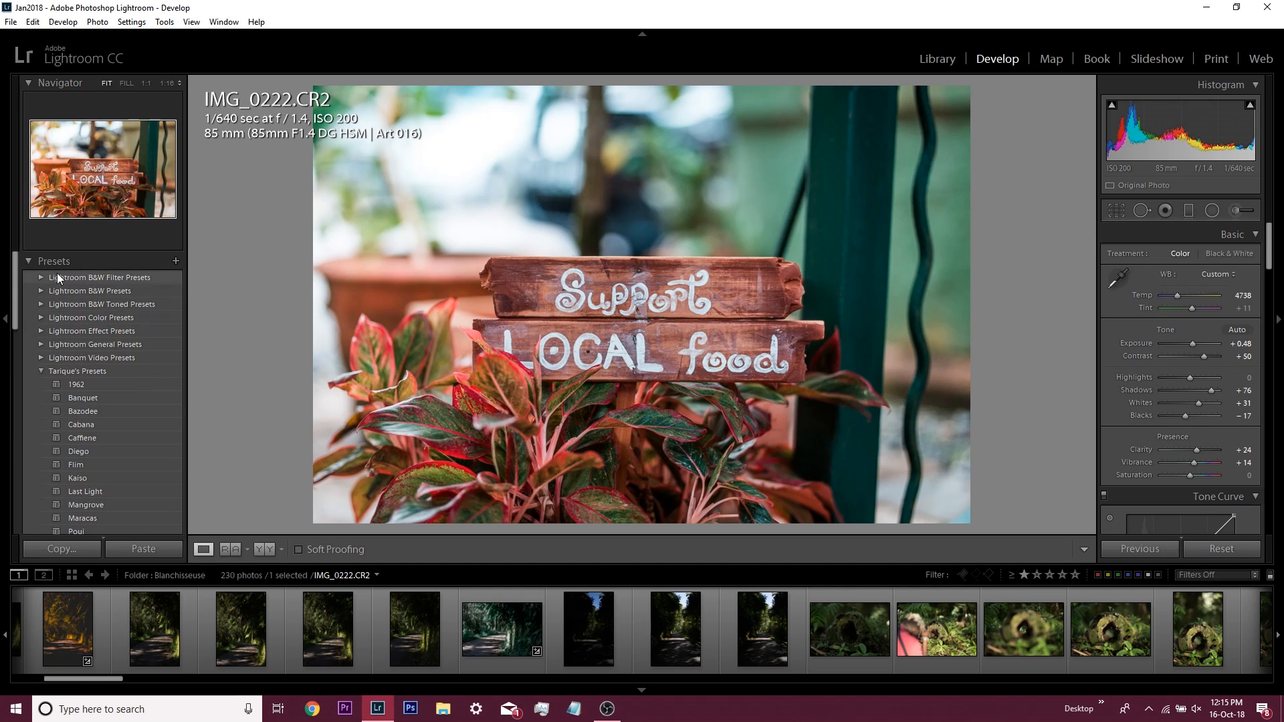
{"action": "mouse_move", "coordinate": [119, 283]}
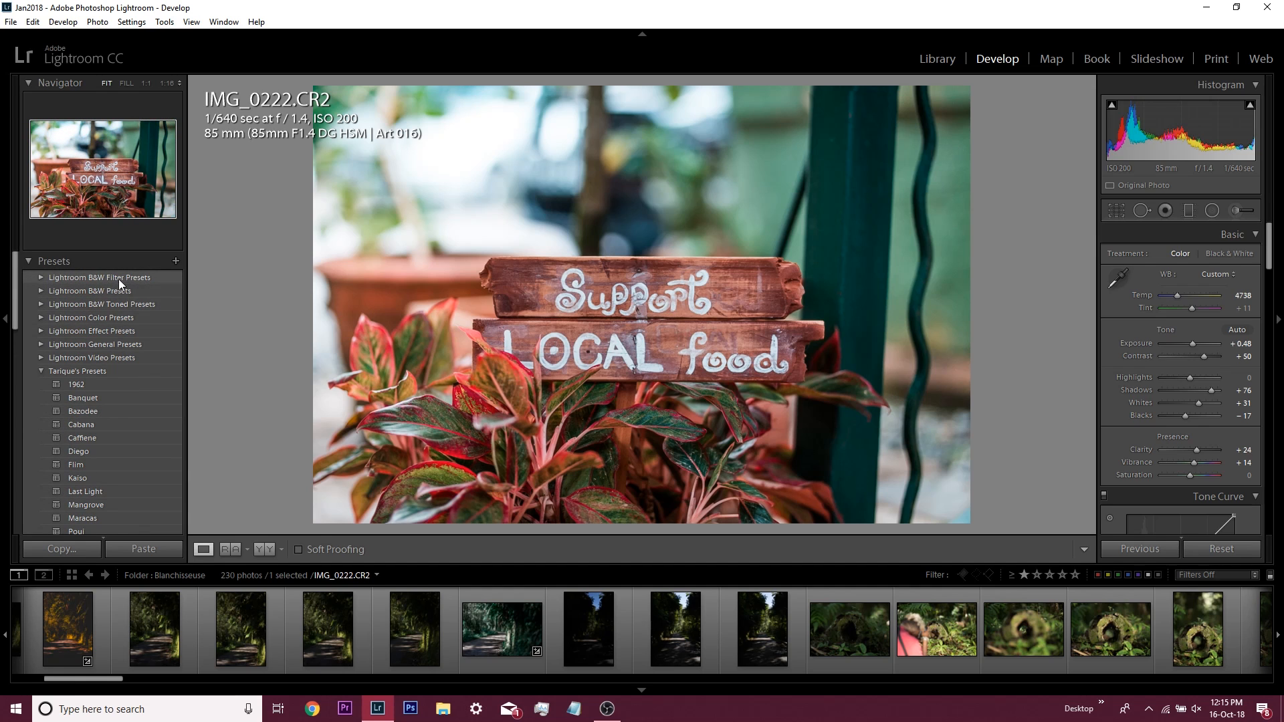
{"action": "mouse_move", "coordinate": [115, 351]}
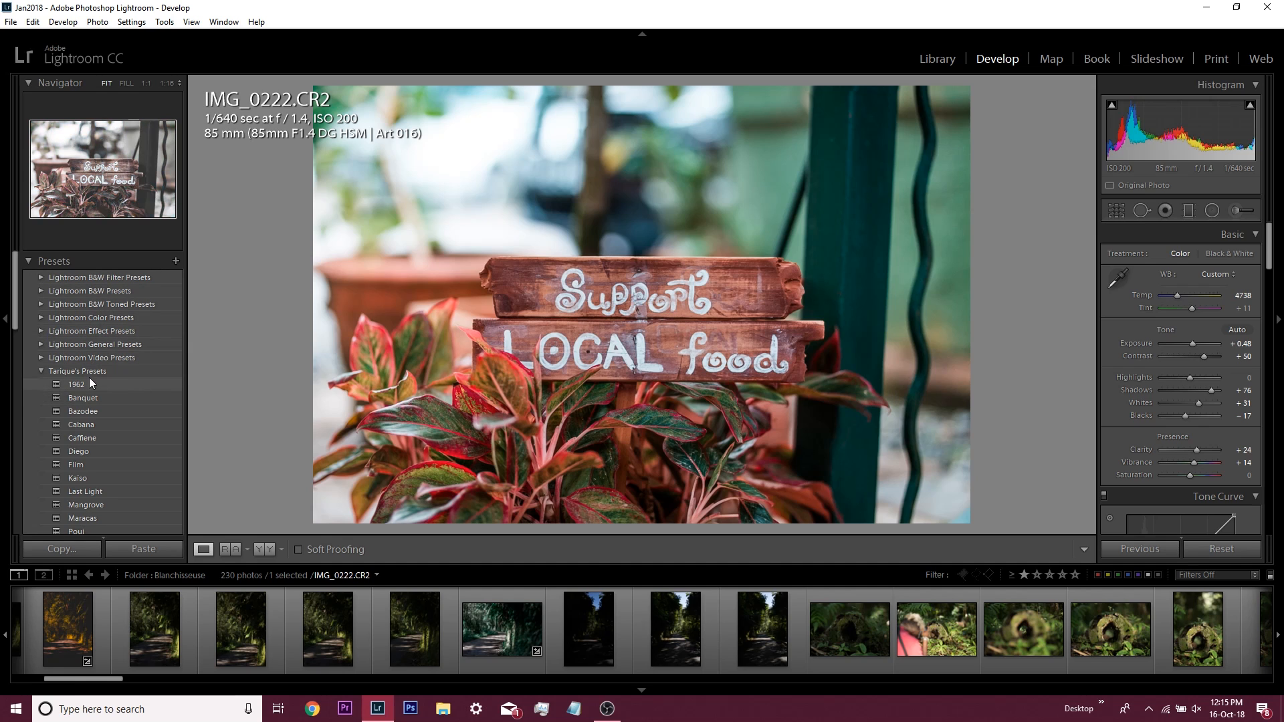
{"action": "scroll", "scroll_direction": "down", "scroll_amount": 3}
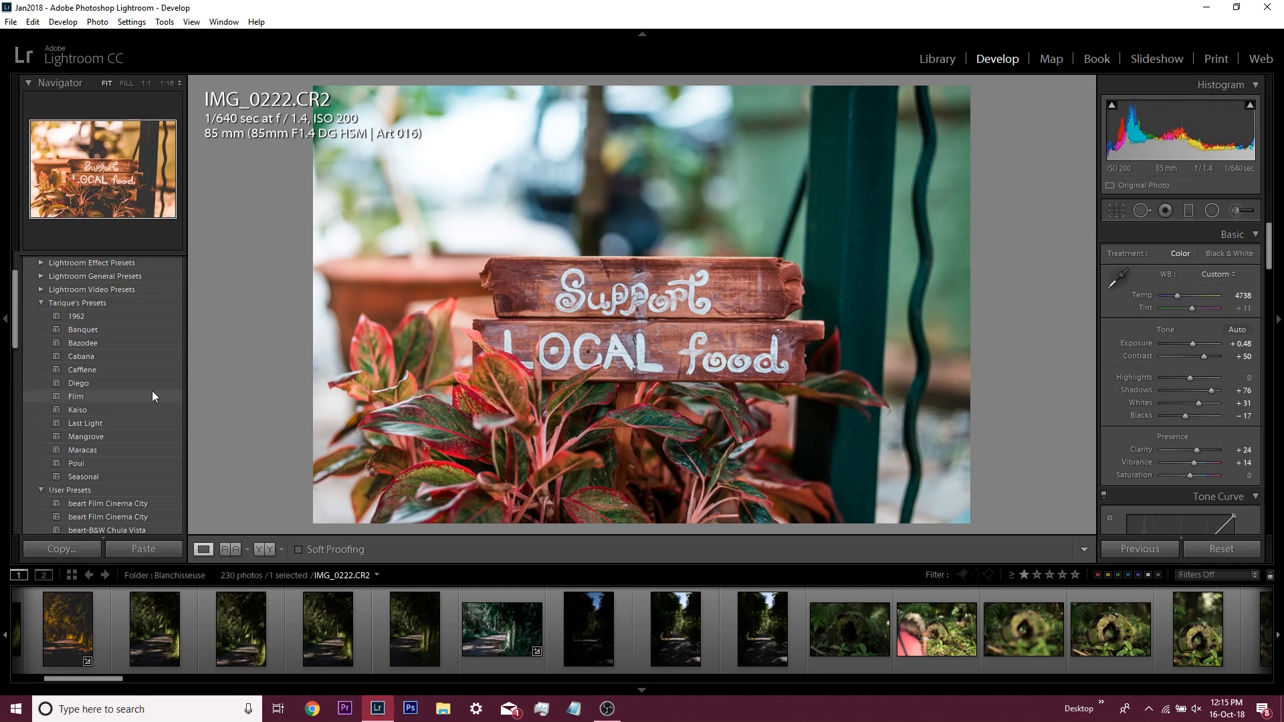
{"action": "mouse_move", "coordinate": [81, 369]}
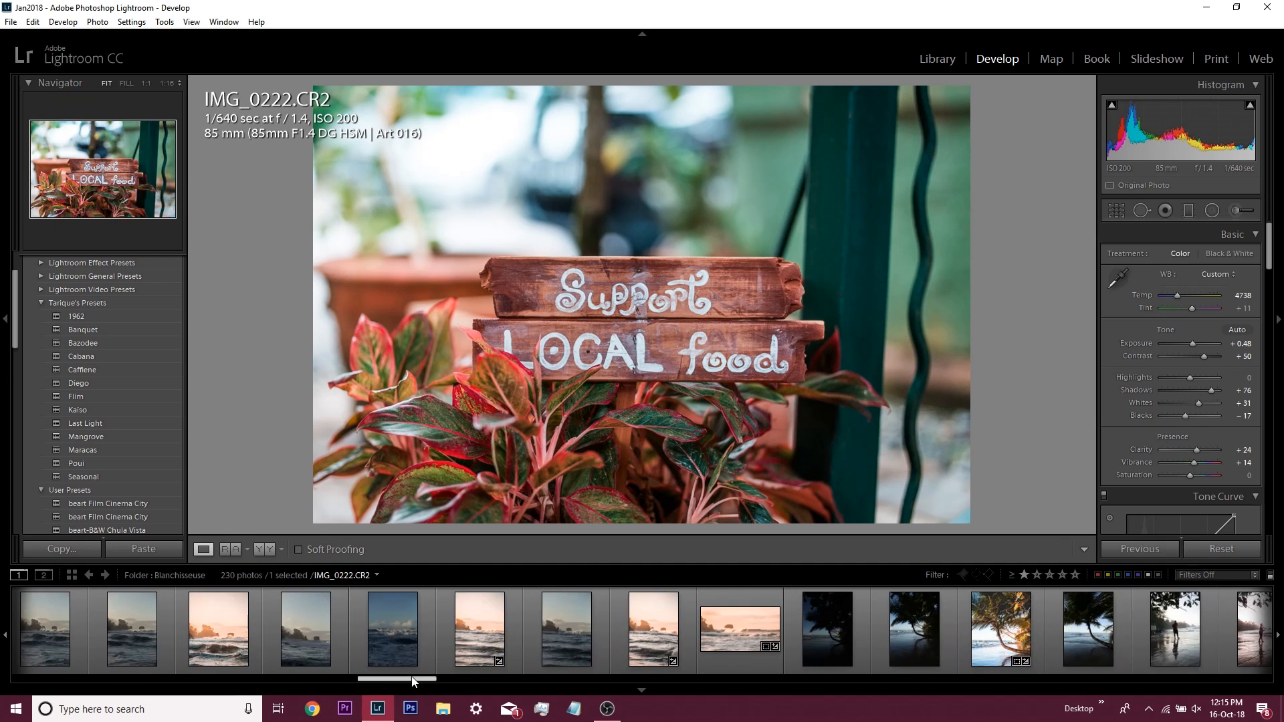
Select the aerial beach photo DJI_0041.DNG from the filmstrip for editing
{"action": "left_click", "coordinate": [556, 628]}
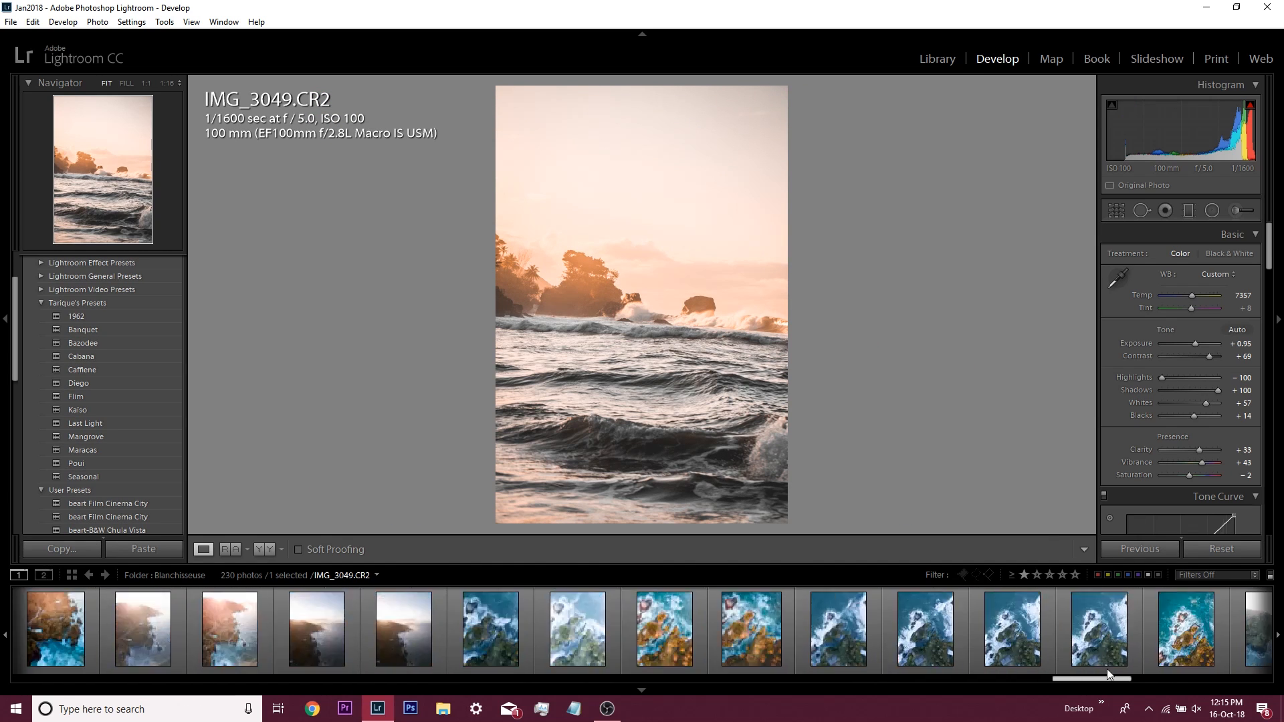
{"action": "scroll", "scroll_direction": "right", "scroll_amount": 3}
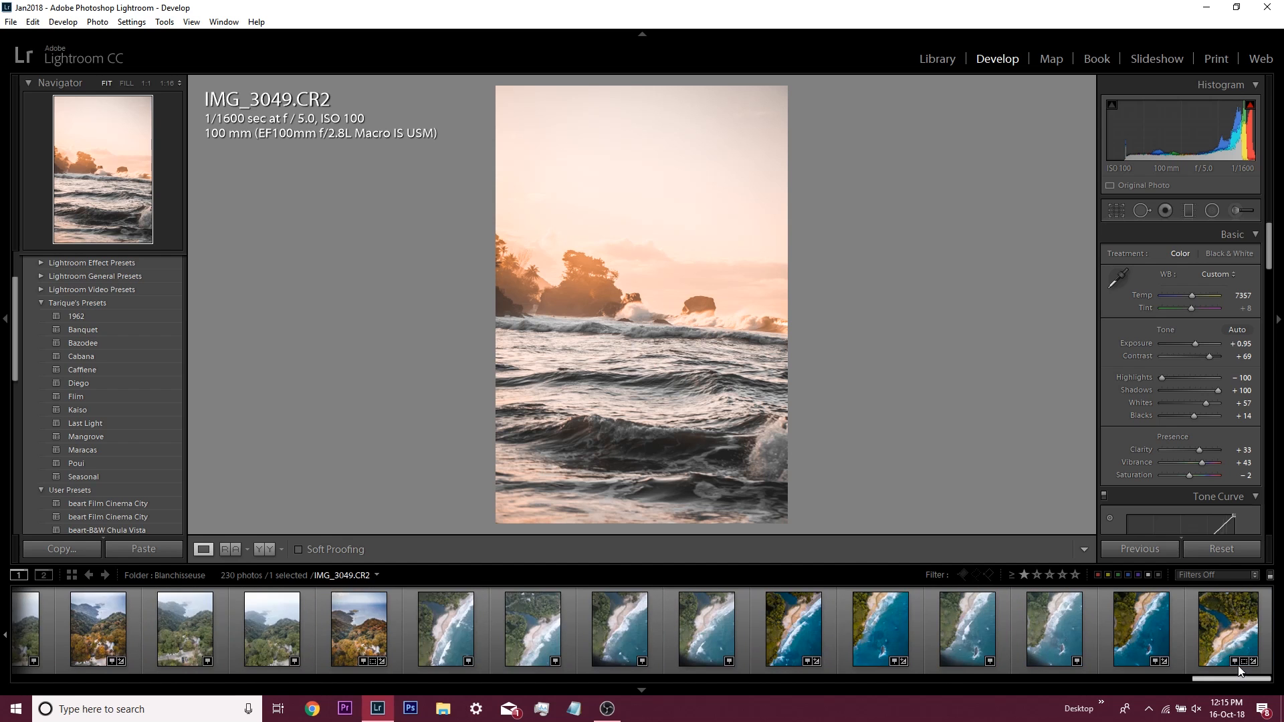
{"action": "left_click", "coordinate": [792, 628]}
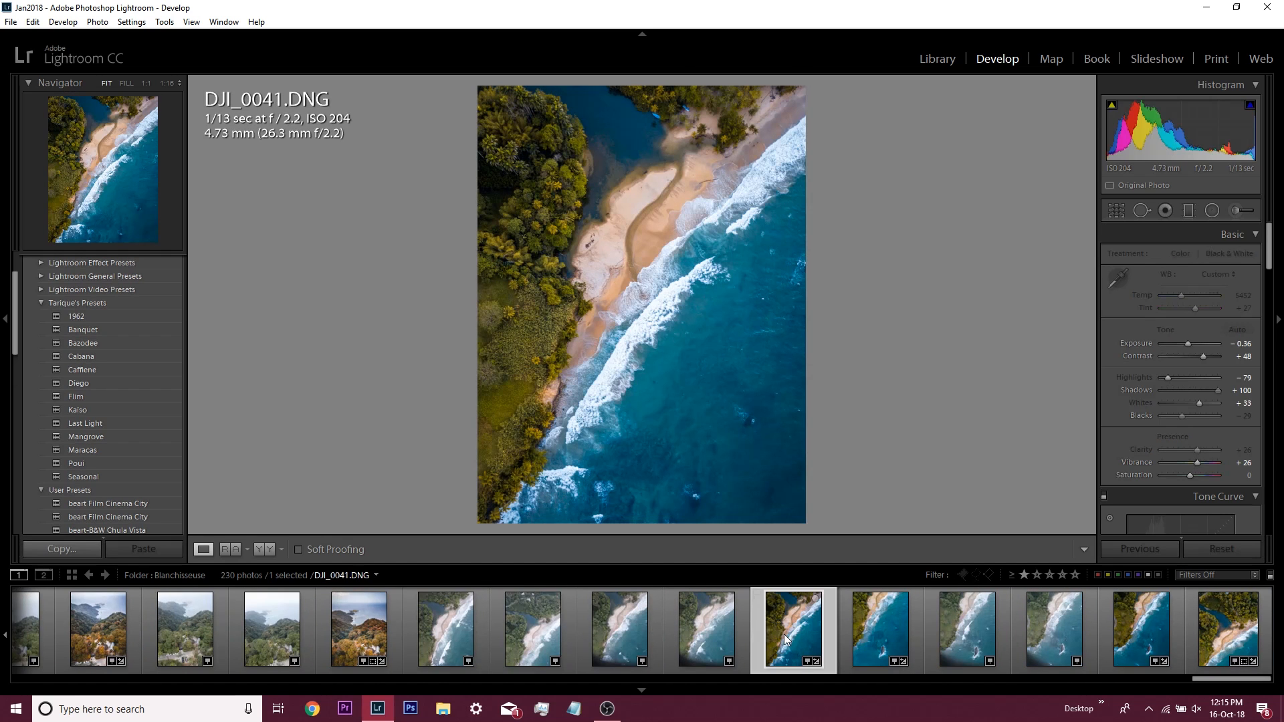
{"action": "mouse_move", "coordinate": [790, 614]}
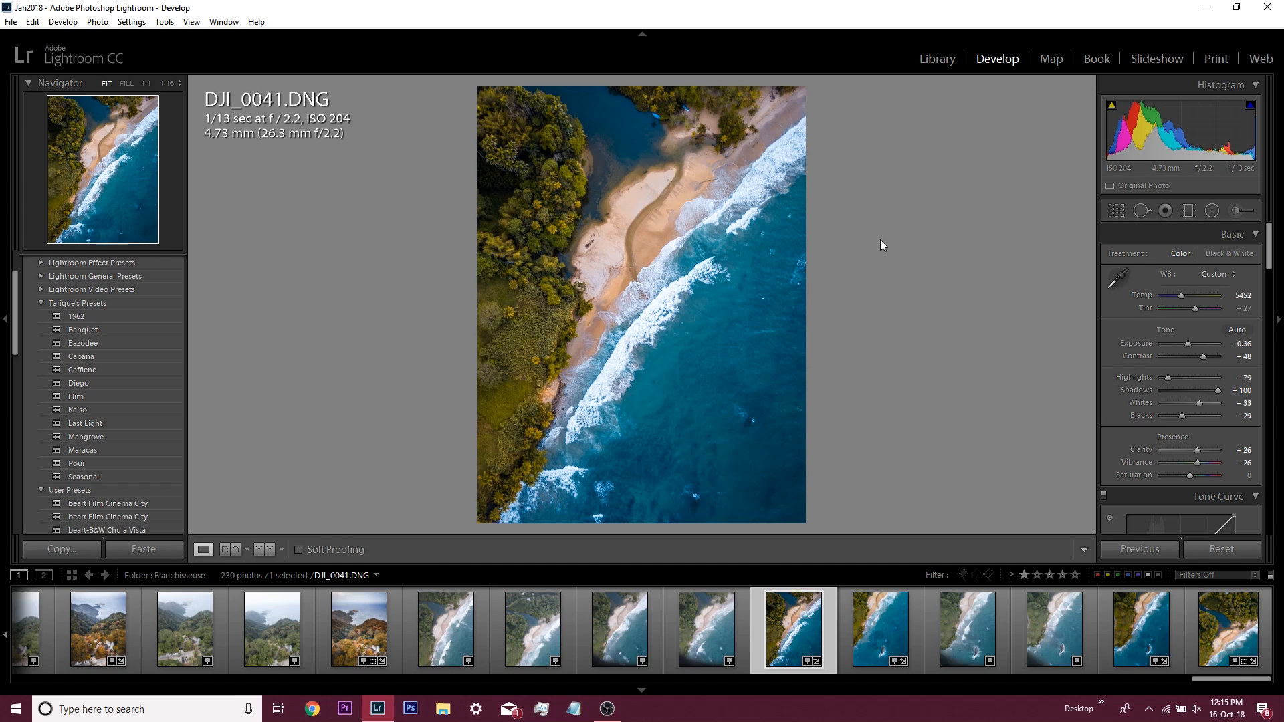
{"action": "mouse_move", "coordinate": [733, 293]}
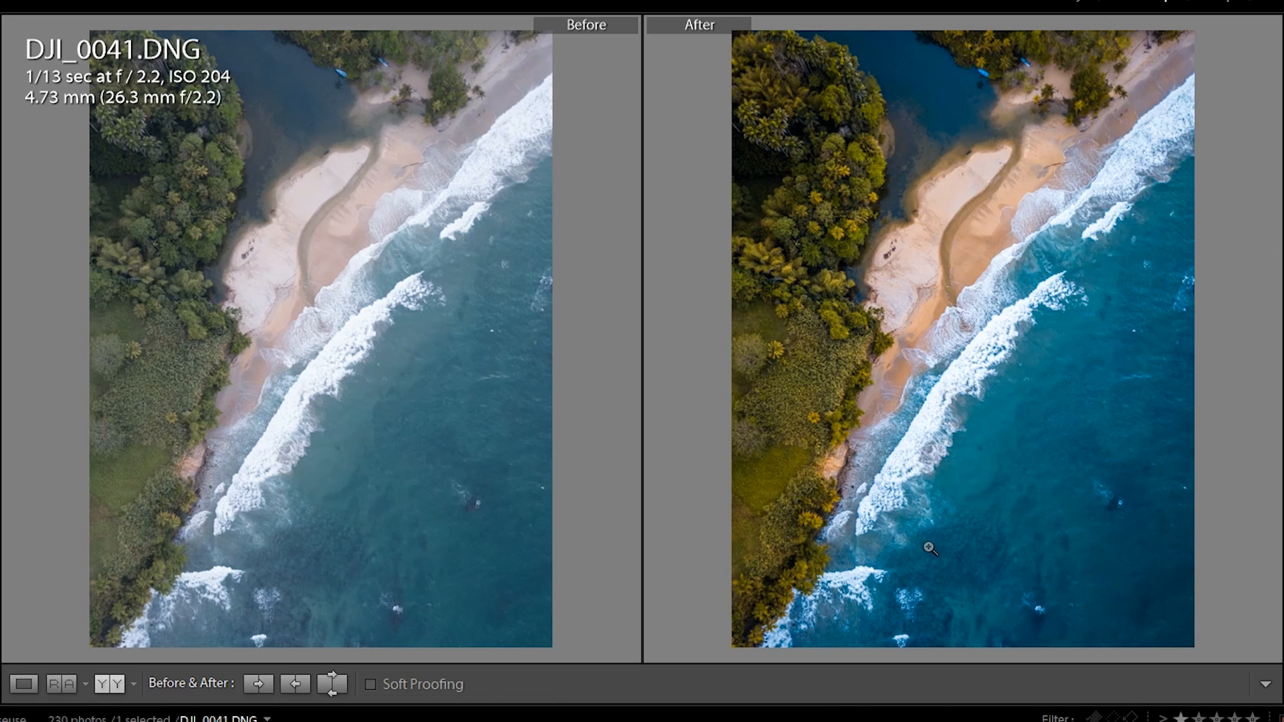
{"action": "mouse_move", "coordinate": [1101, 380]}
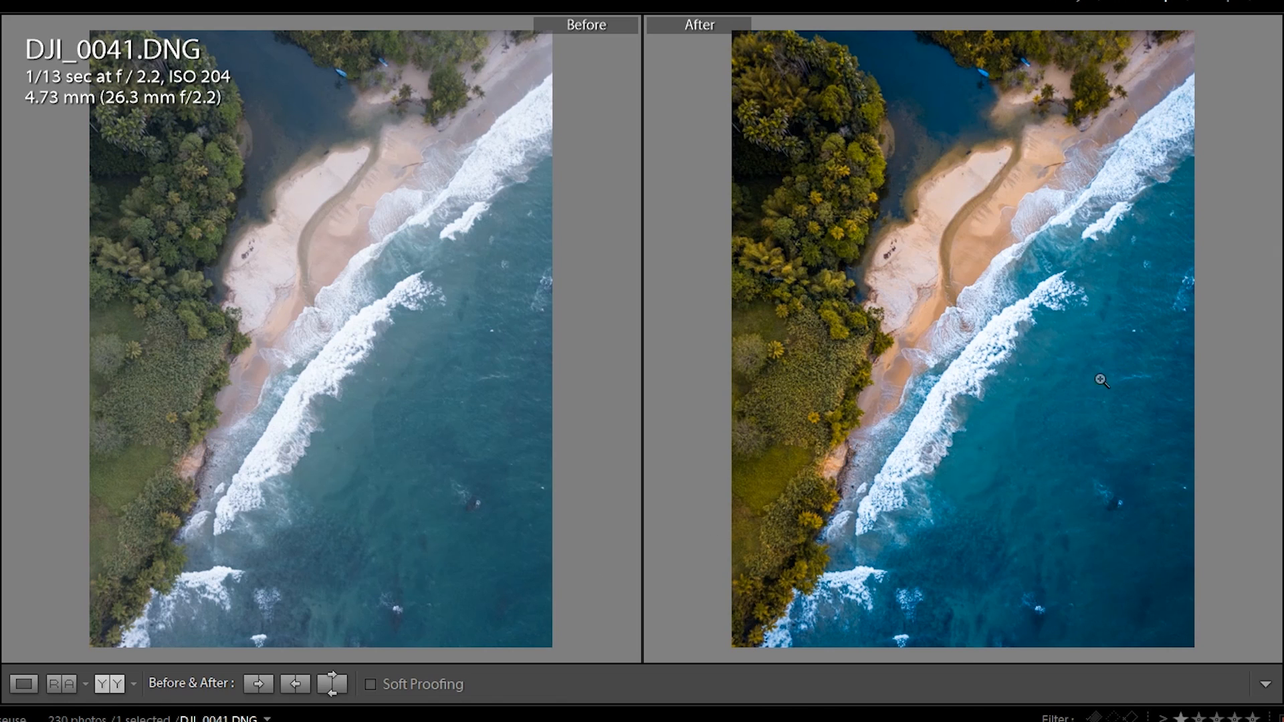
{"action": "mouse_move", "coordinate": [1038, 460]}
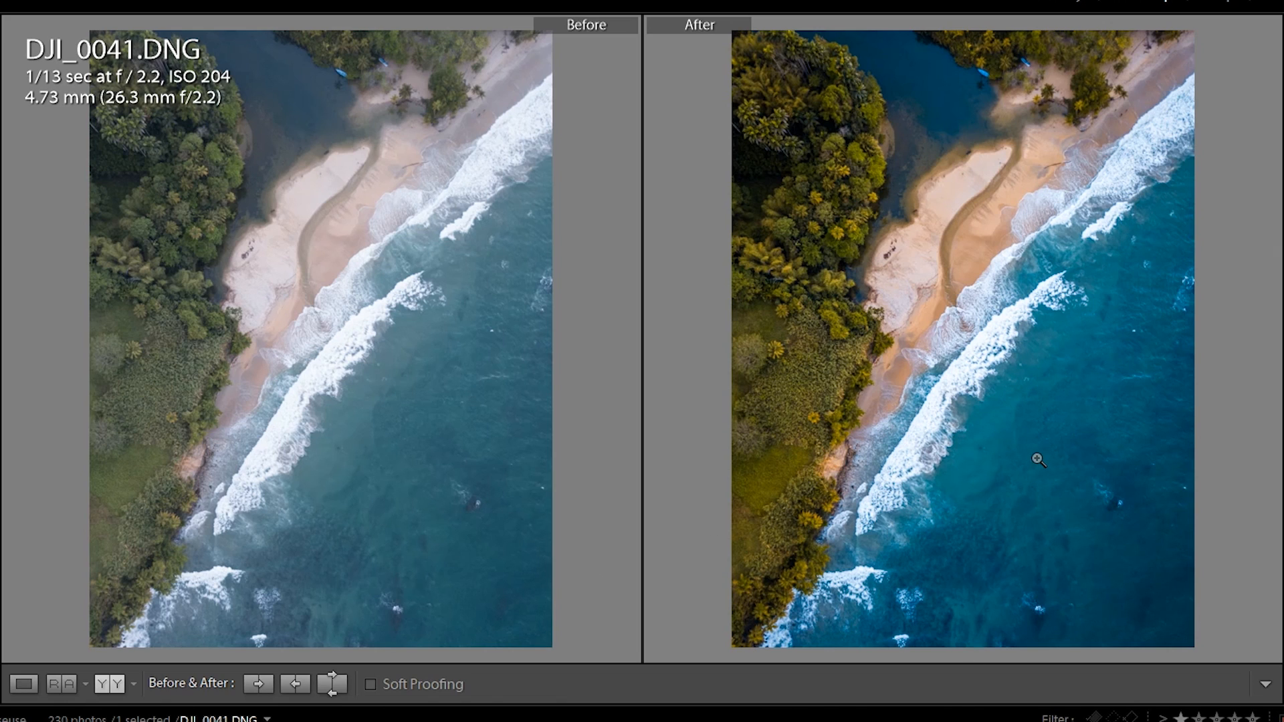
{"action": "mouse_move", "coordinate": [941, 286]}
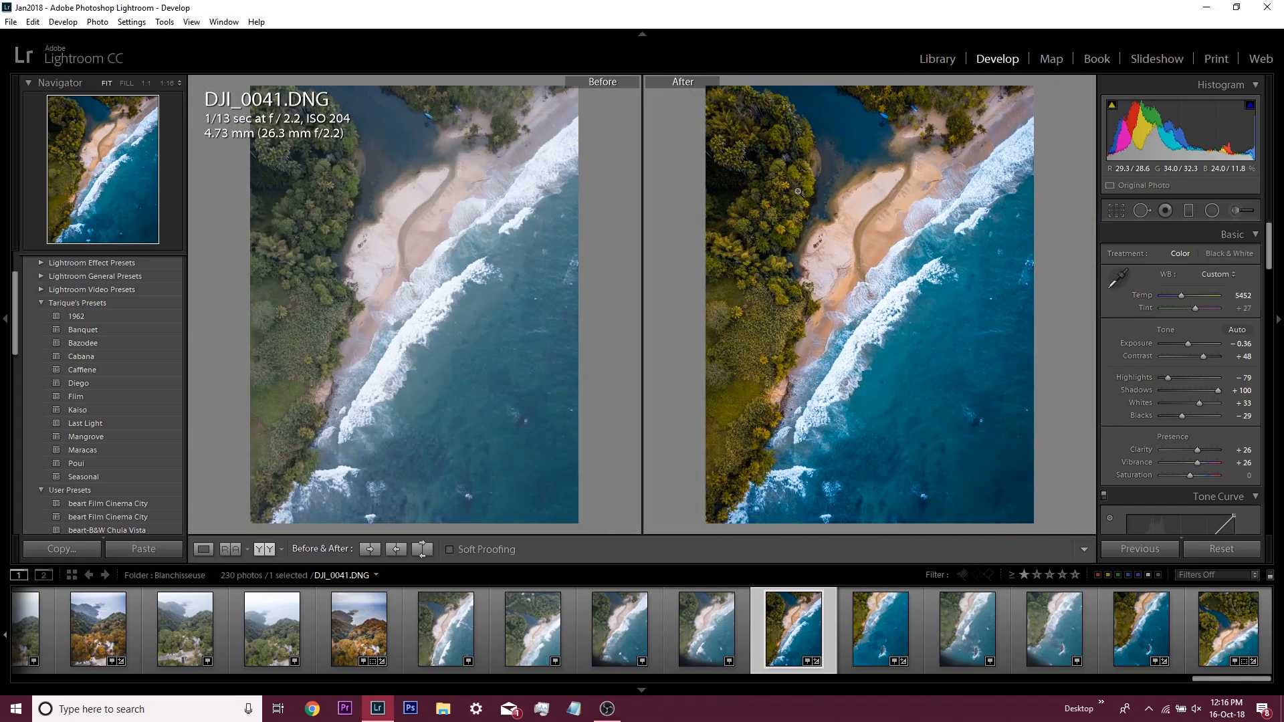
{"action": "mouse_move", "coordinate": [949, 288]}
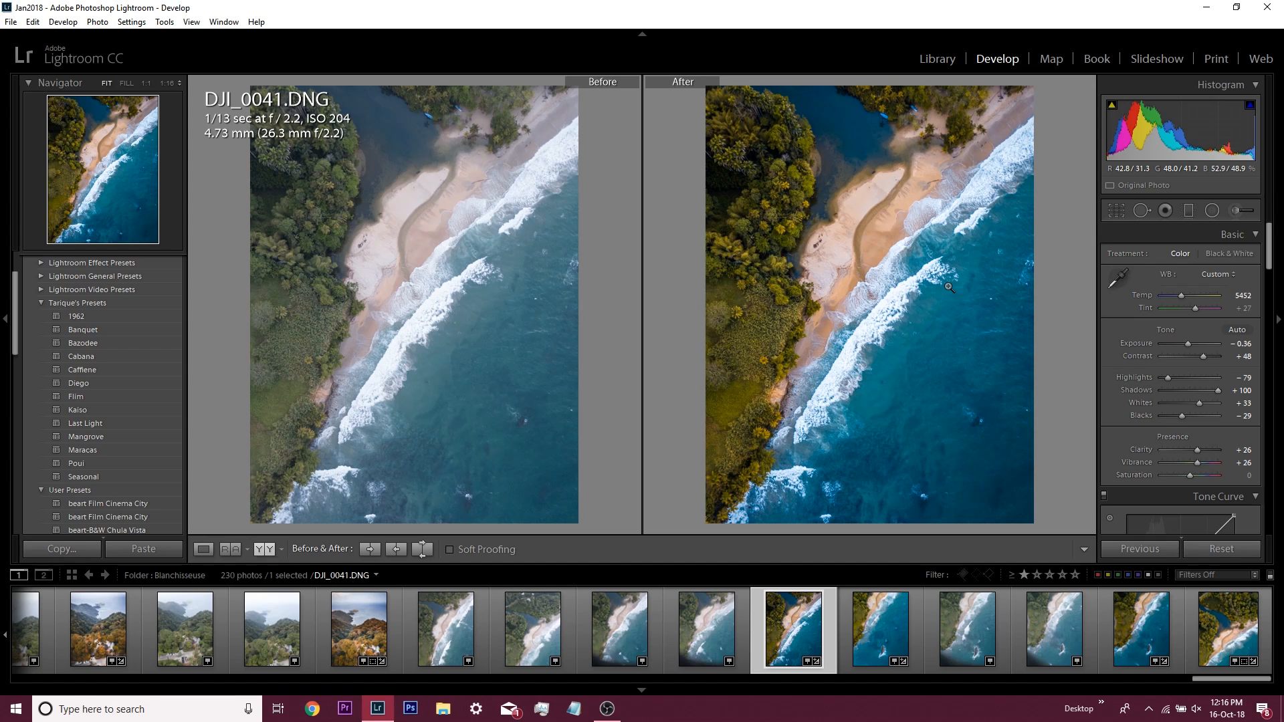
{"action": "mouse_move", "coordinate": [156, 71]}
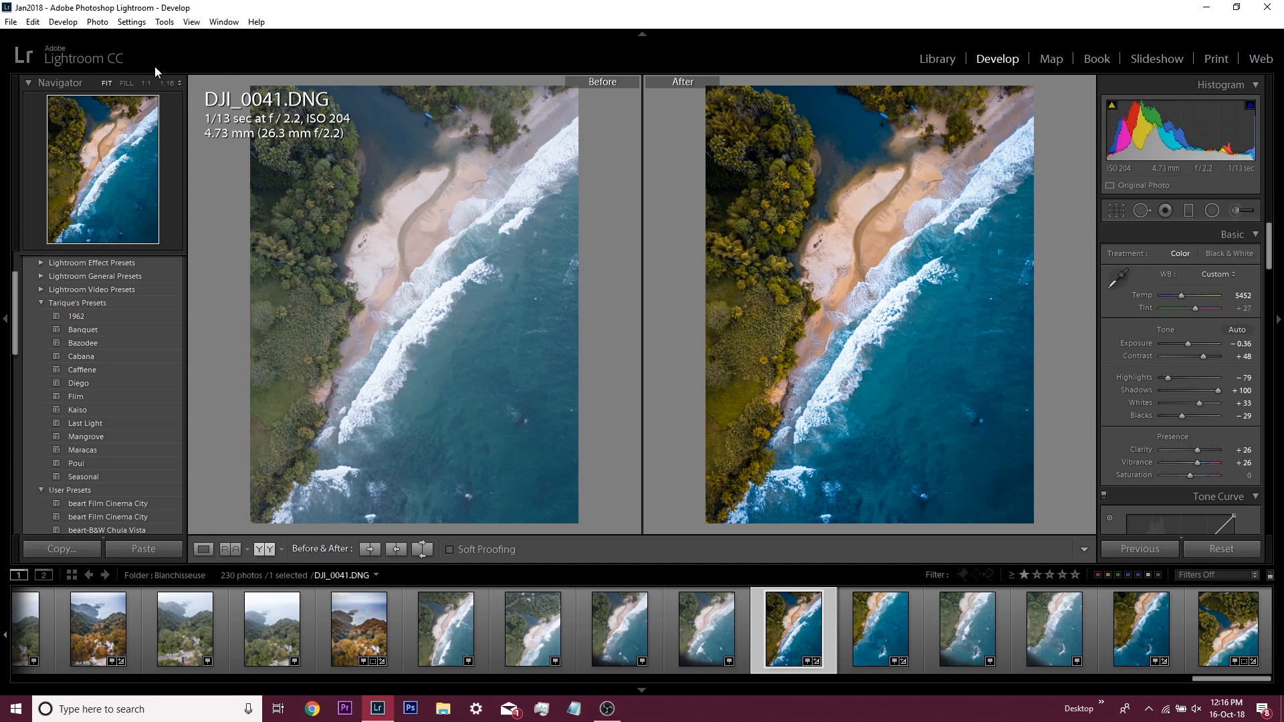
Start a new develop preset destined for the Tarique's Presets folder, ready to be named
{"action": "left_click", "coordinate": [63, 23]}
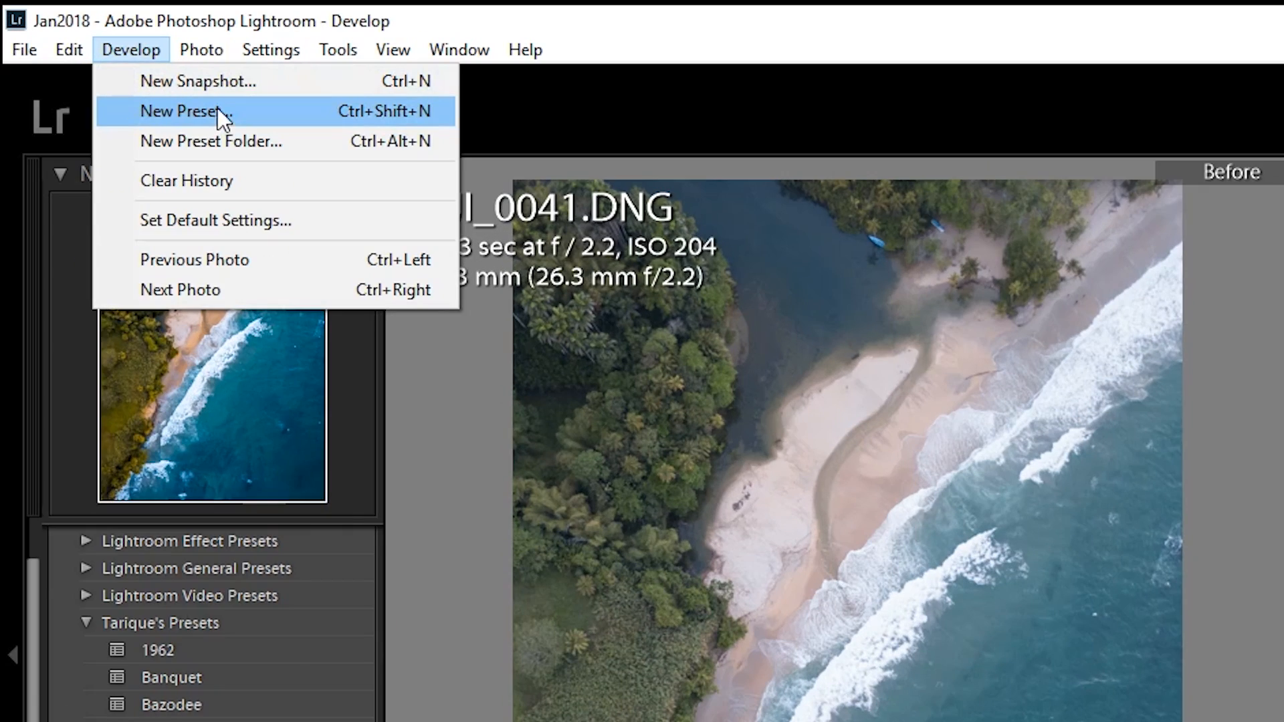
{"action": "left_click", "coordinate": [186, 111]}
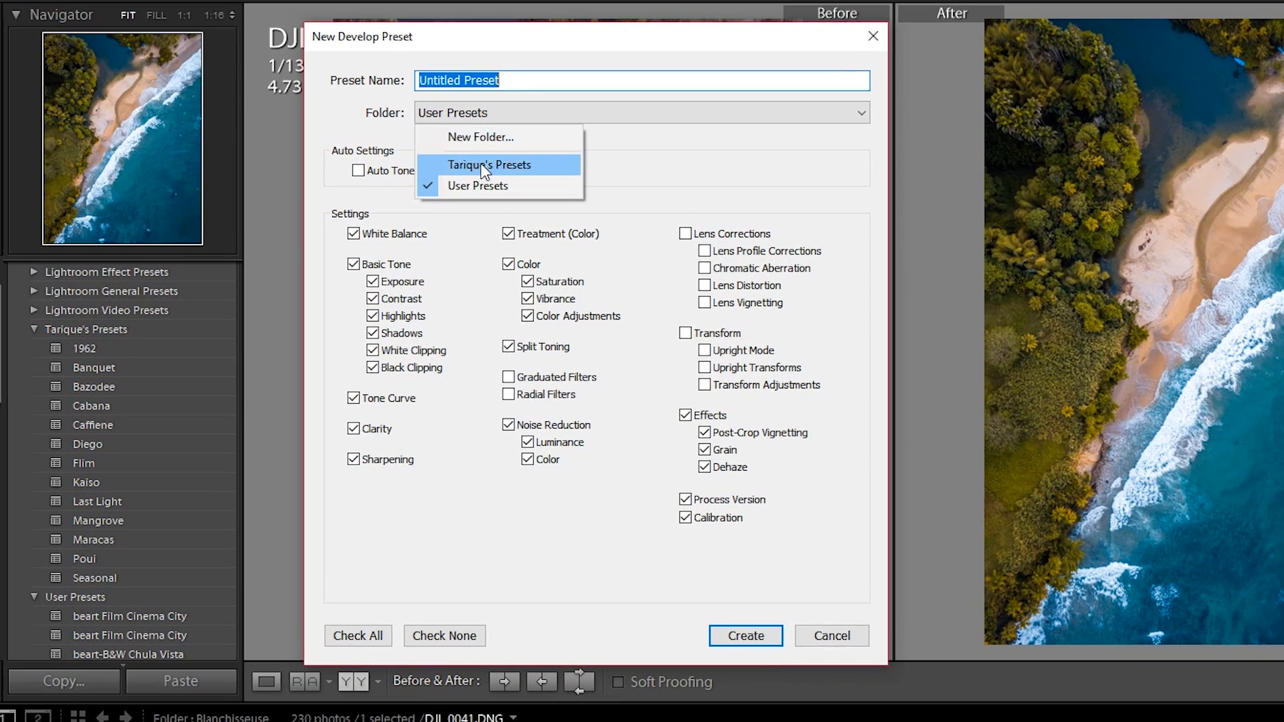
{"action": "mouse_move", "coordinate": [490, 169]}
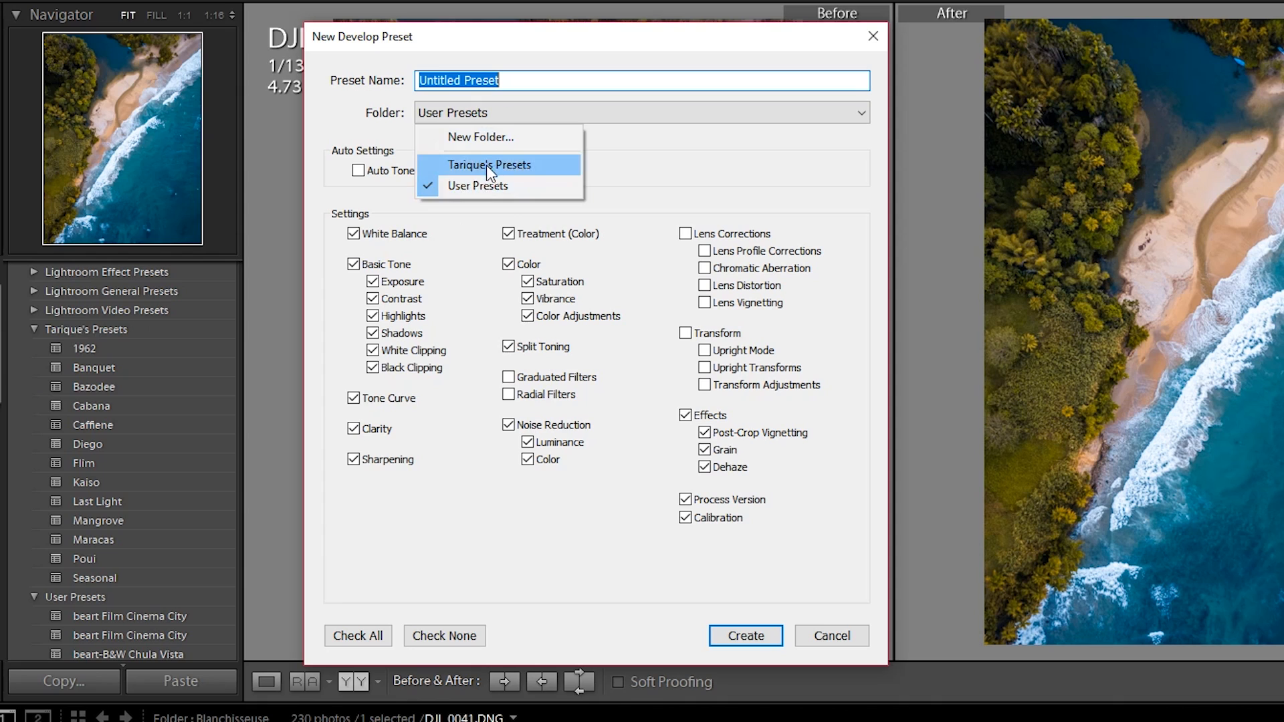
{"action": "left_click", "coordinate": [490, 165]}
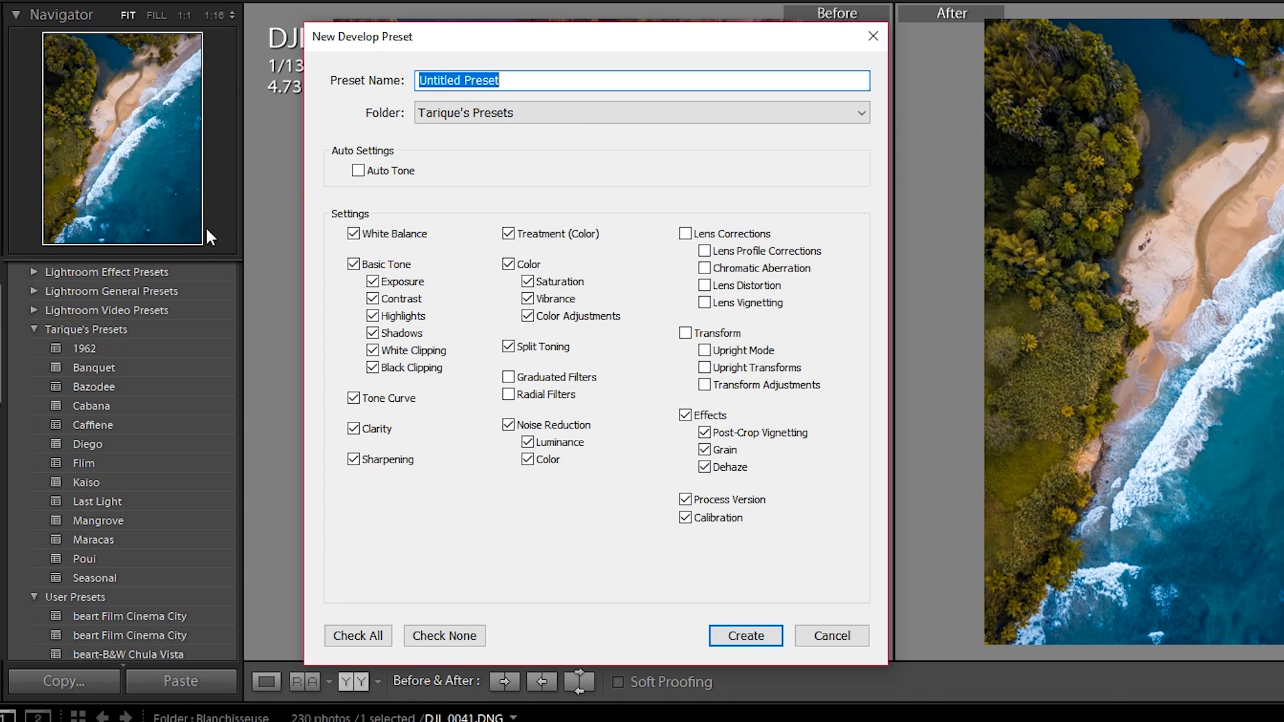
{"action": "left_click", "coordinate": [529, 80]}
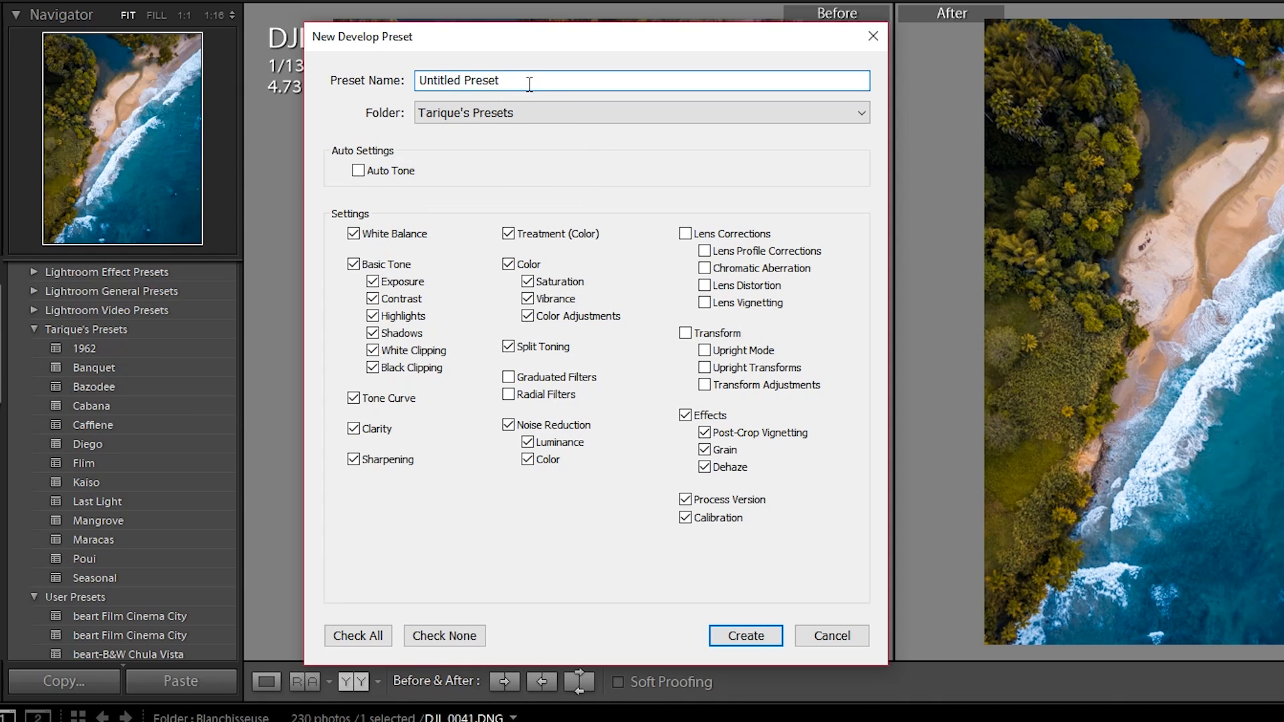
Create the 'Drone' preset in Tarique's Presets, leaving white balance out of it
{"action": "type", "text": "Drone"}
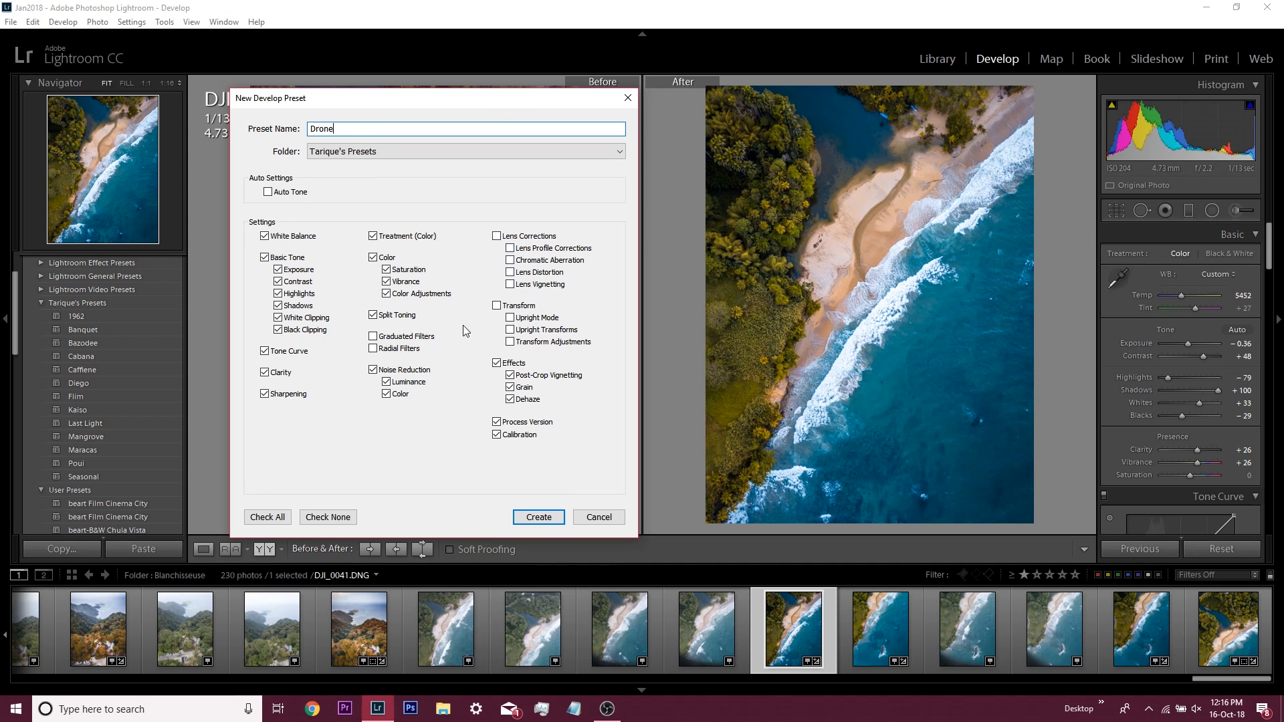
{"action": "mouse_move", "coordinate": [614, 260]}
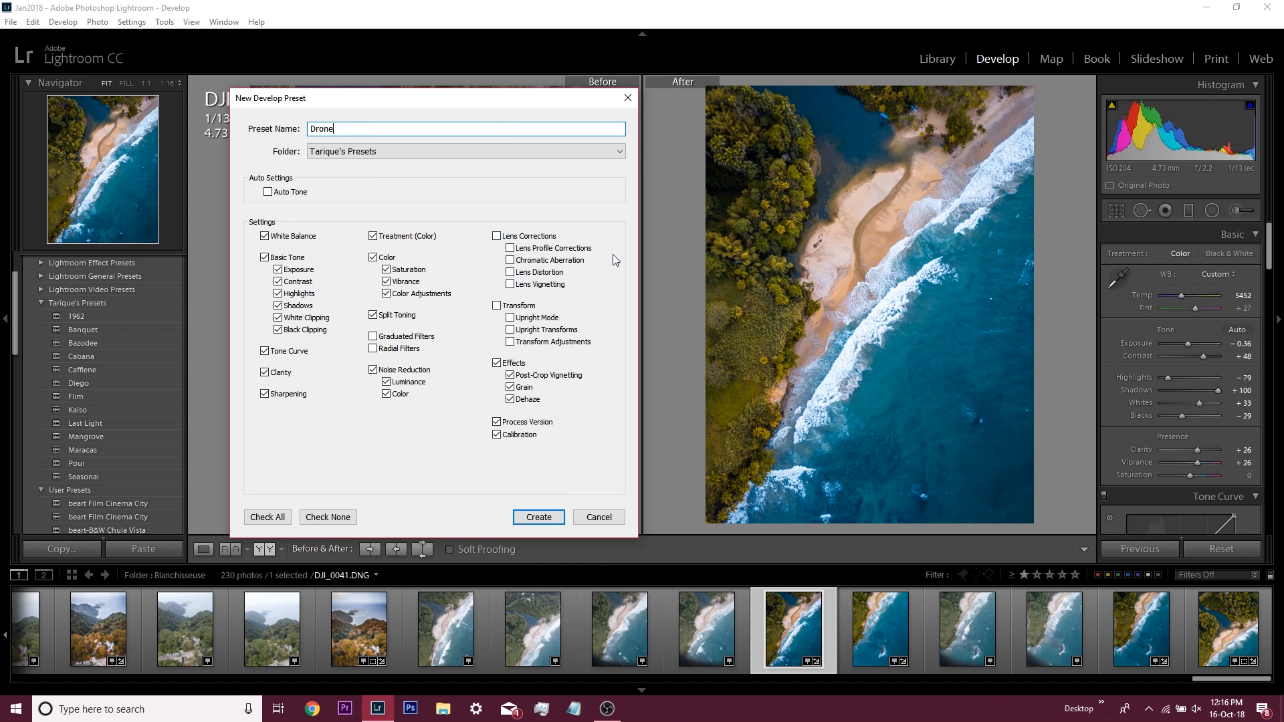
{"action": "mouse_move", "coordinate": [524, 297]}
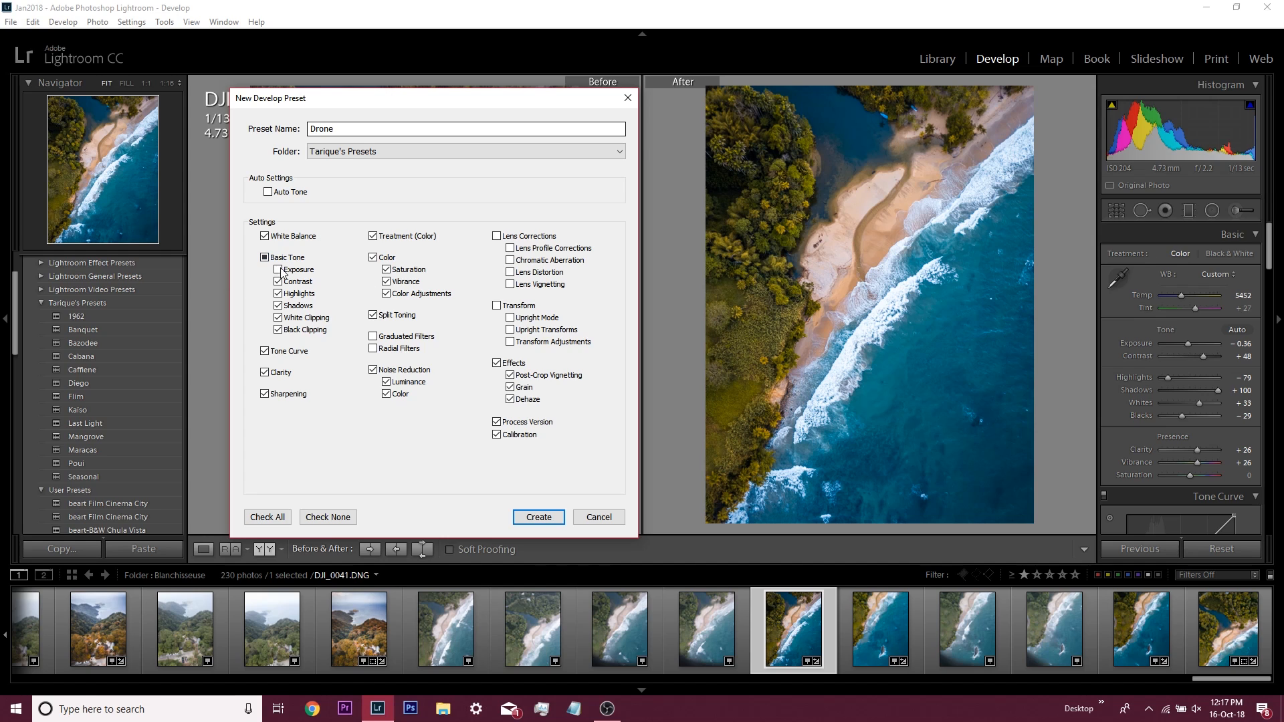
{"action": "left_click", "coordinate": [265, 236]}
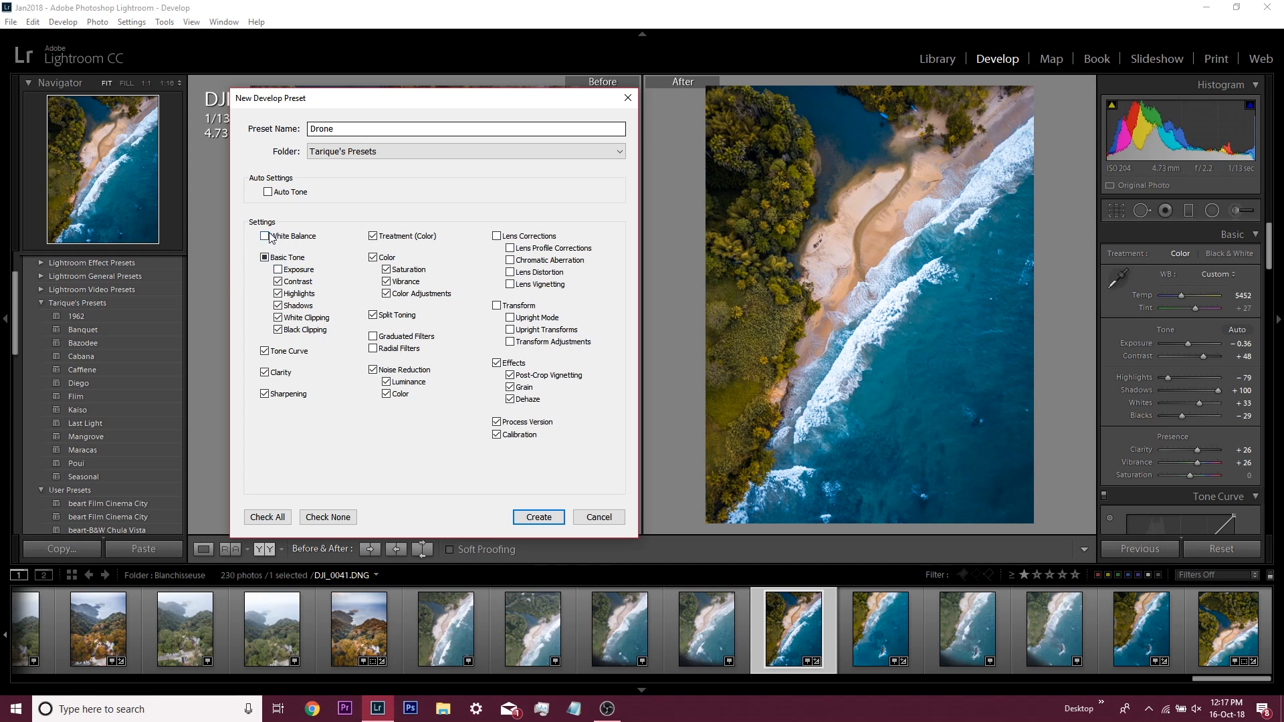
{"action": "mouse_move", "coordinate": [232, 239]}
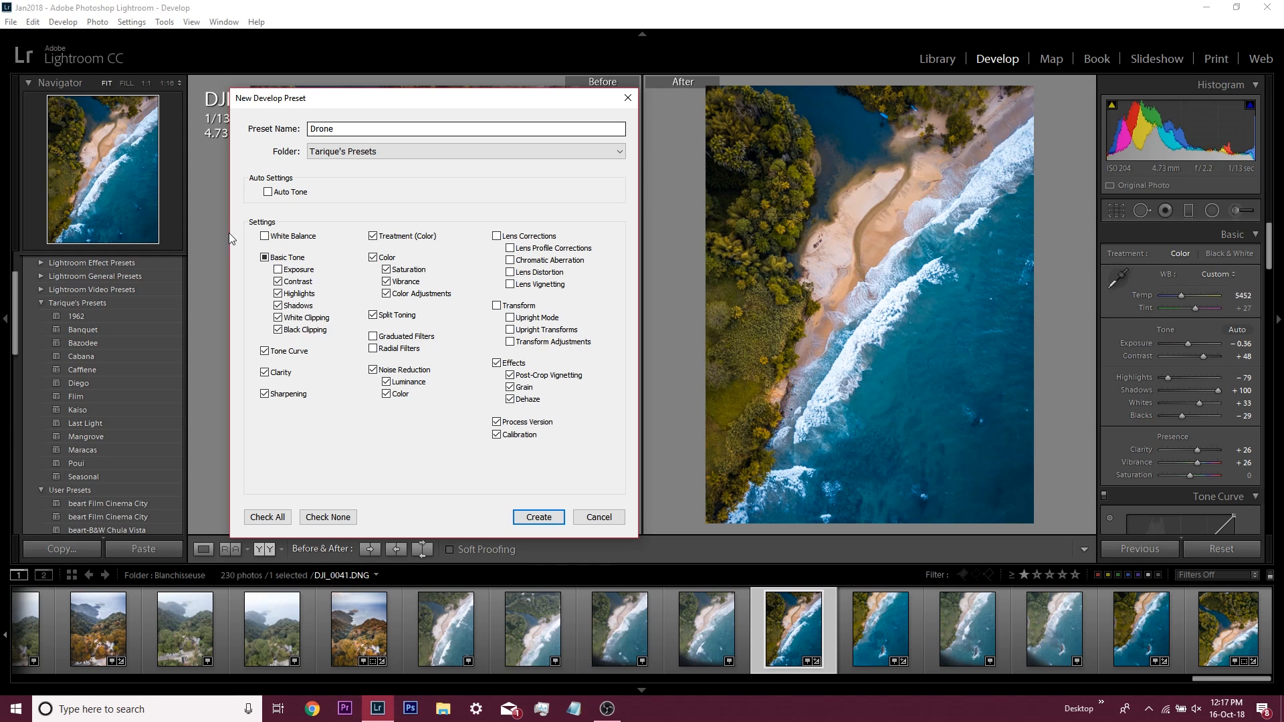
{"action": "mouse_move", "coordinate": [280, 246]}
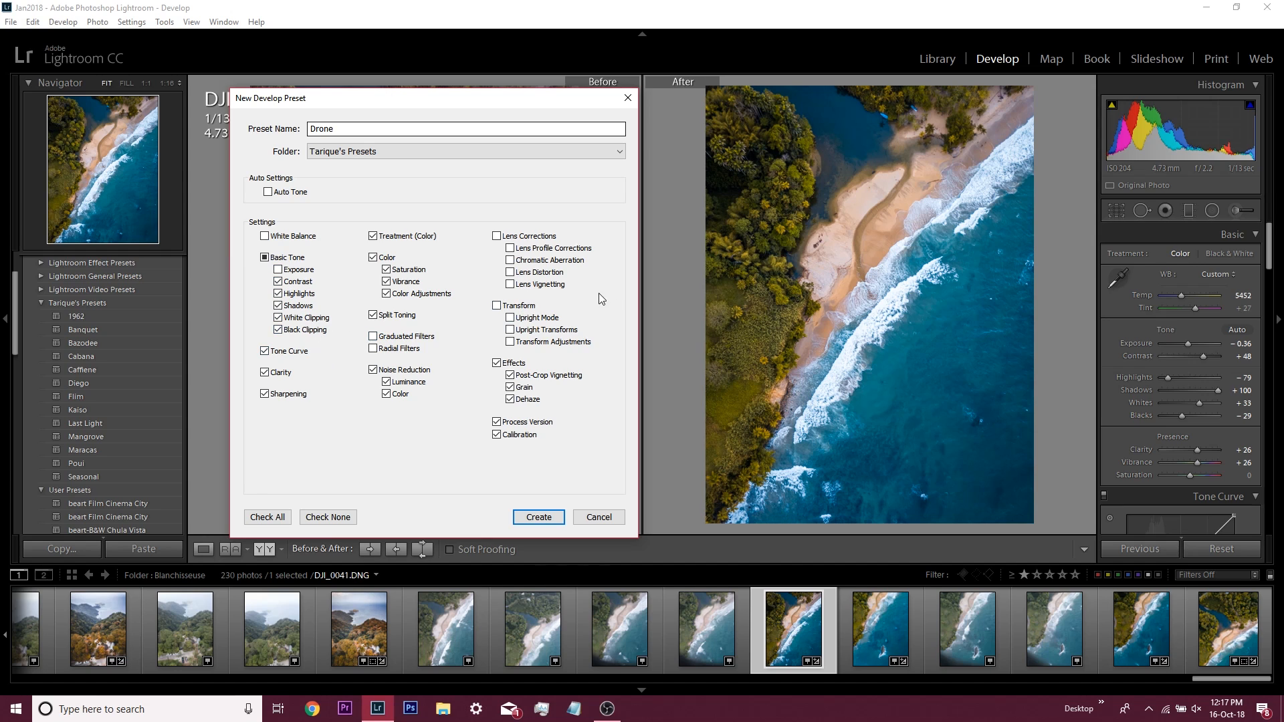
{"action": "mouse_move", "coordinate": [439, 406]}
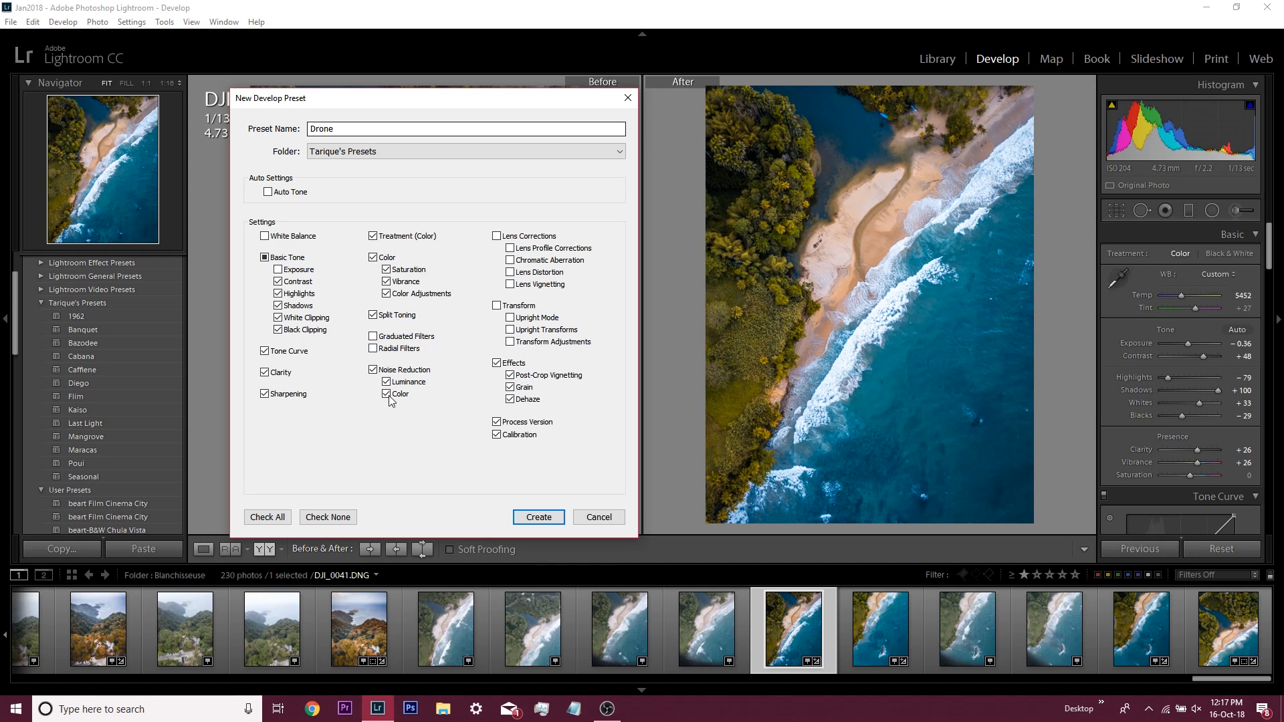
{"action": "mouse_move", "coordinate": [380, 205]}
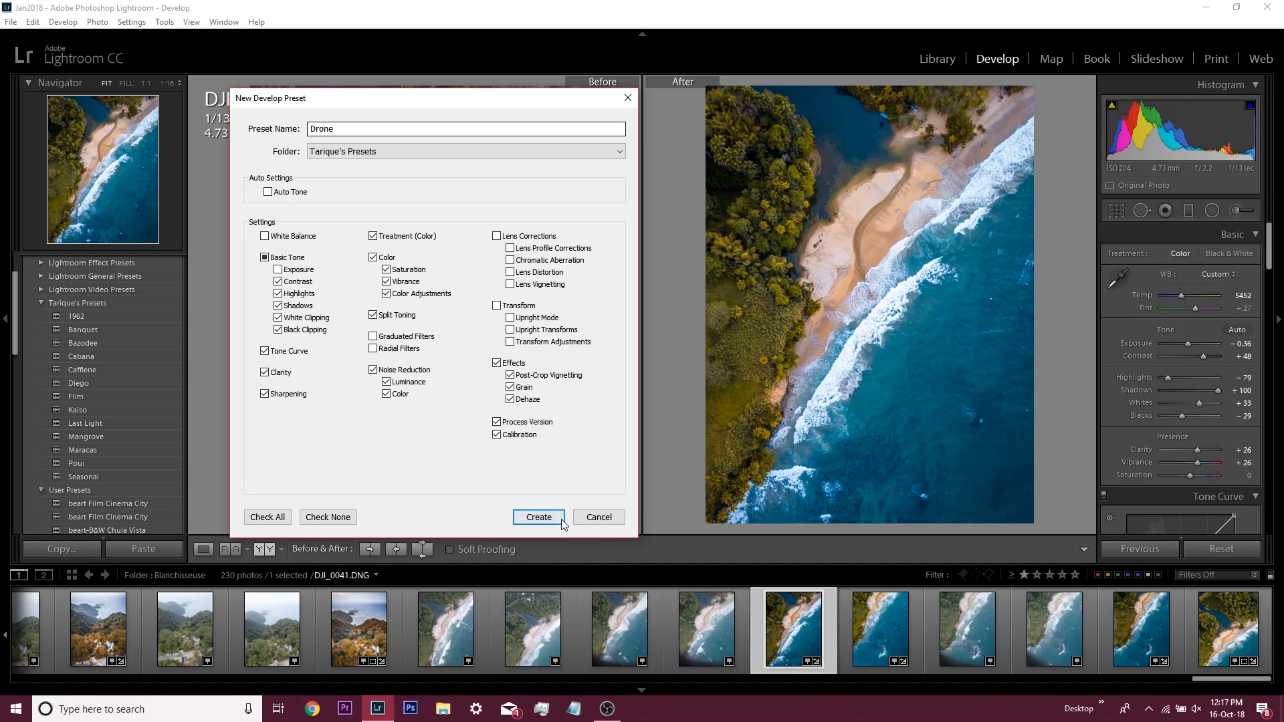
{"action": "left_click", "coordinate": [538, 516]}
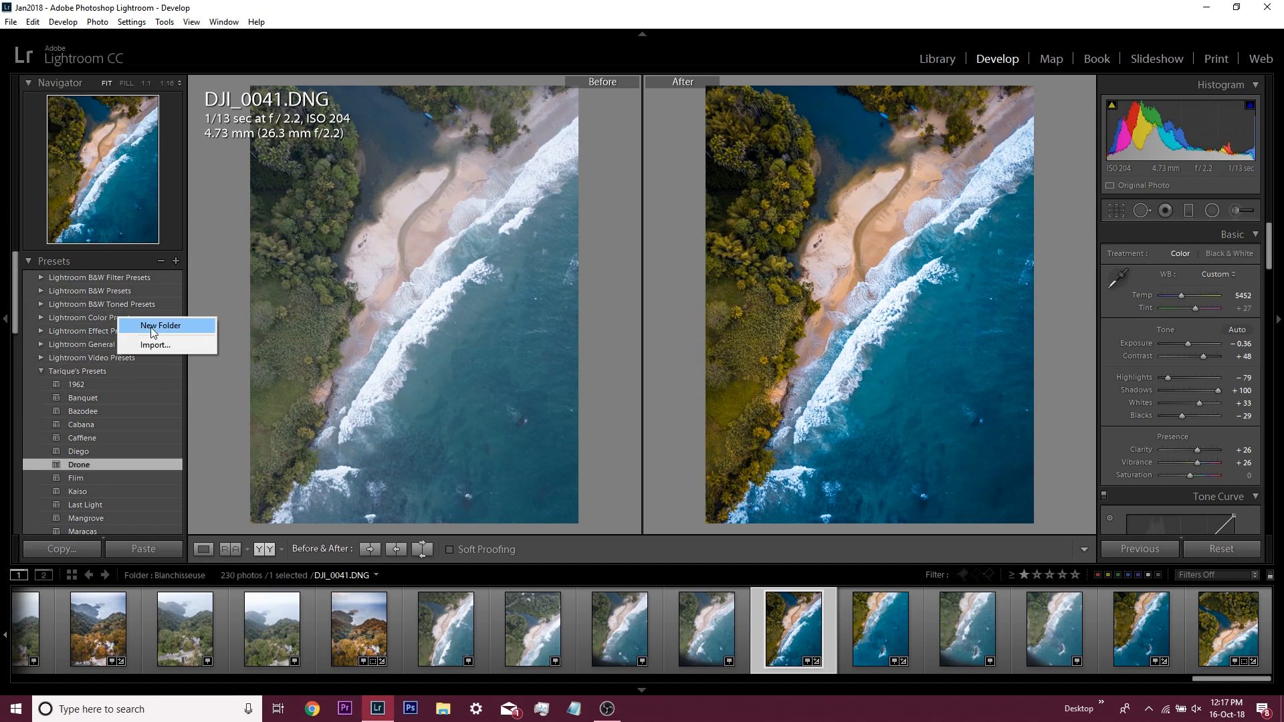
{"action": "left_click", "coordinate": [162, 325]}
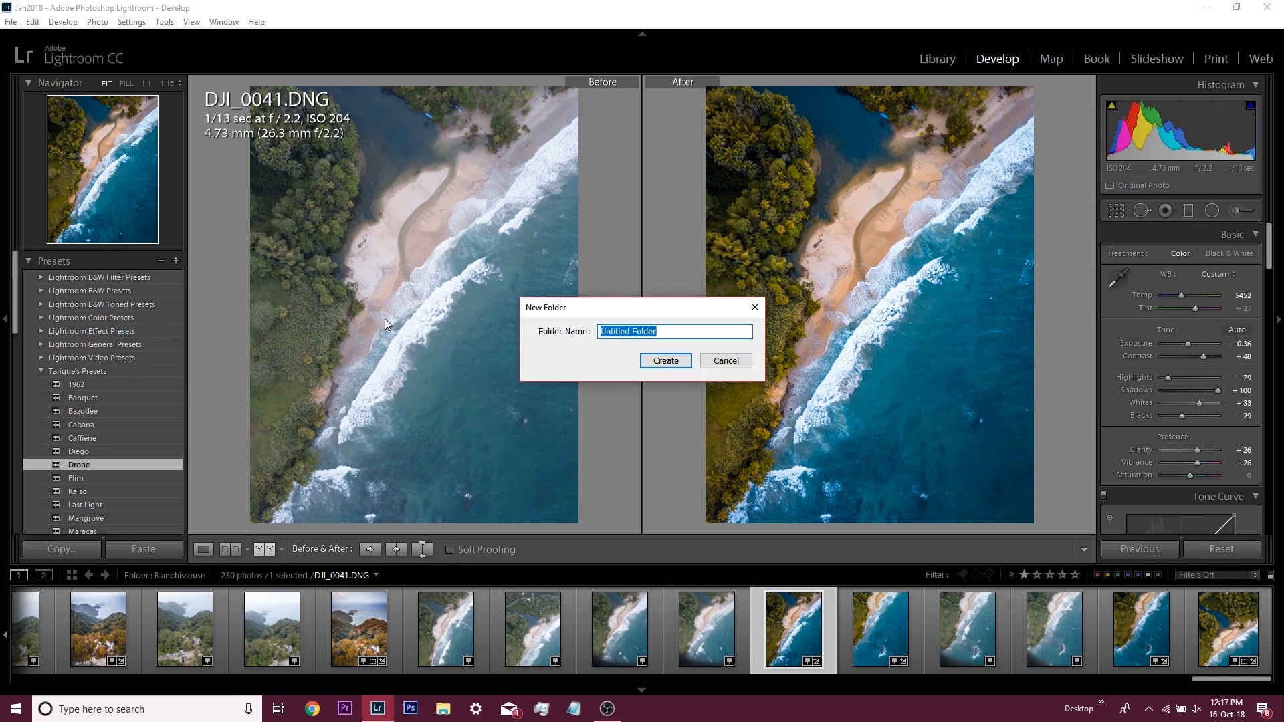
{"action": "type", "text": "YouTube"}
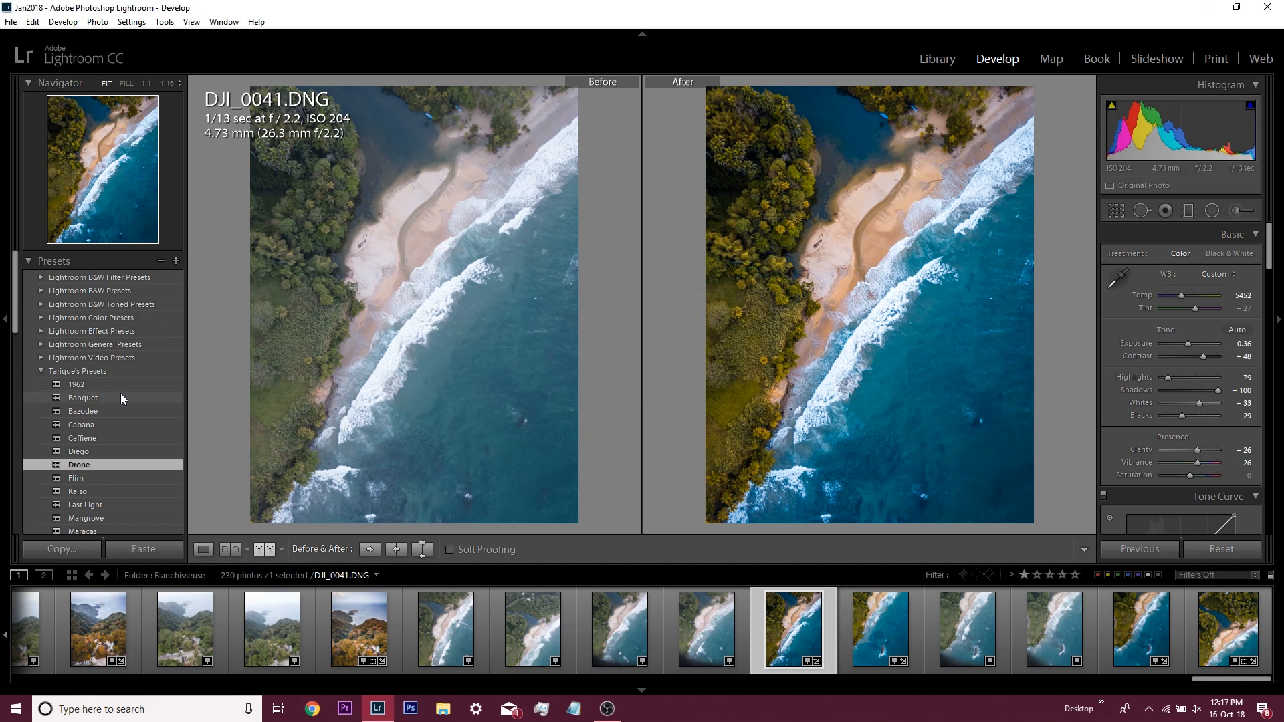
{"action": "left_click", "coordinate": [42, 371]}
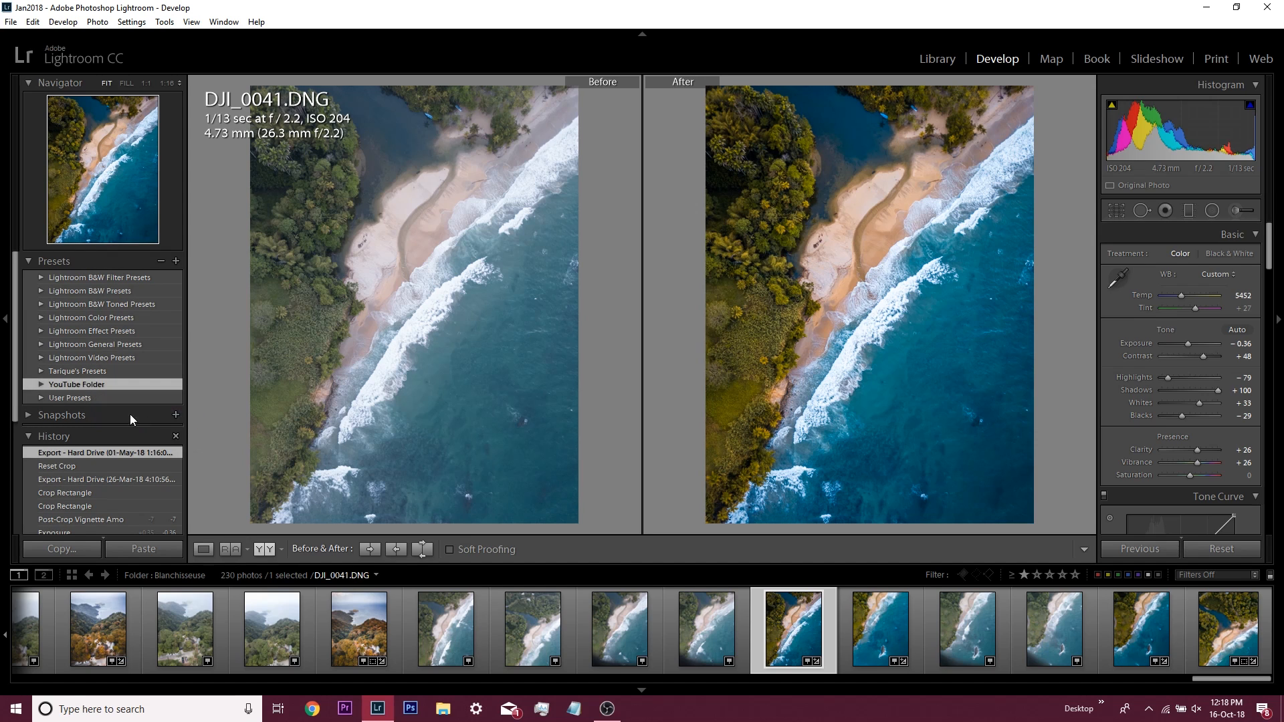
{"action": "left_click", "coordinate": [63, 402]}
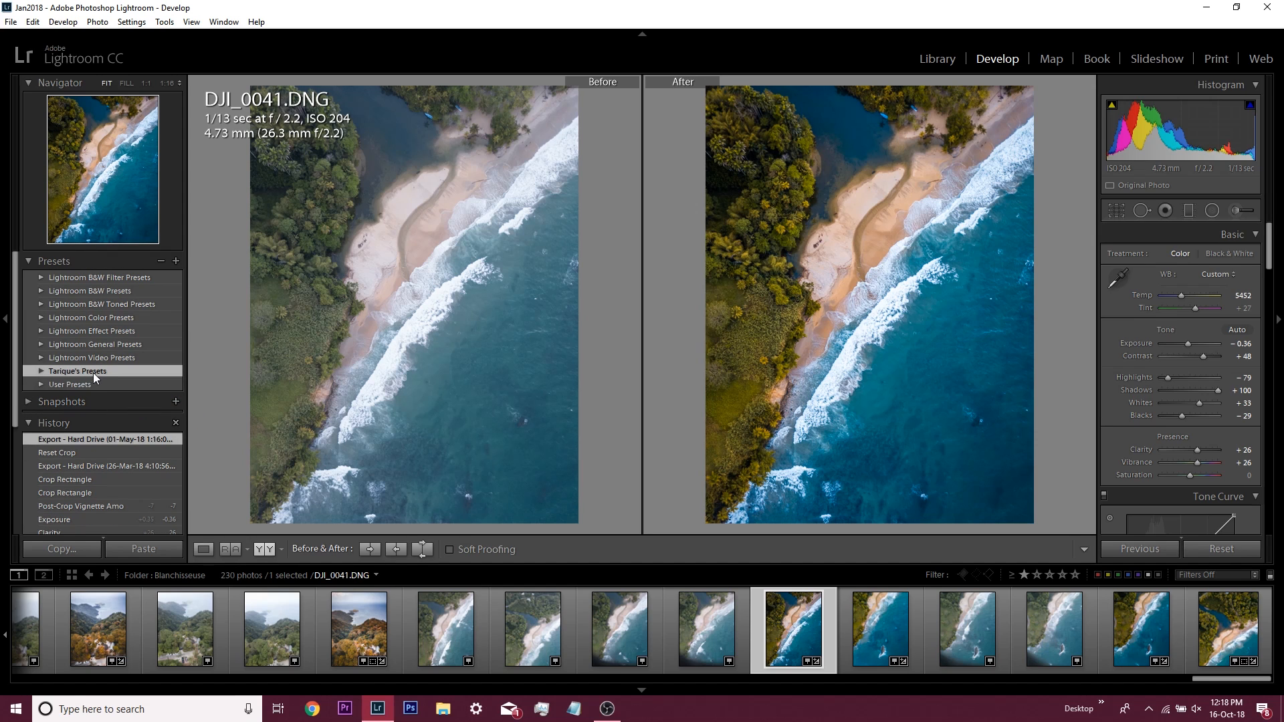
{"action": "left_click", "coordinate": [78, 370]}
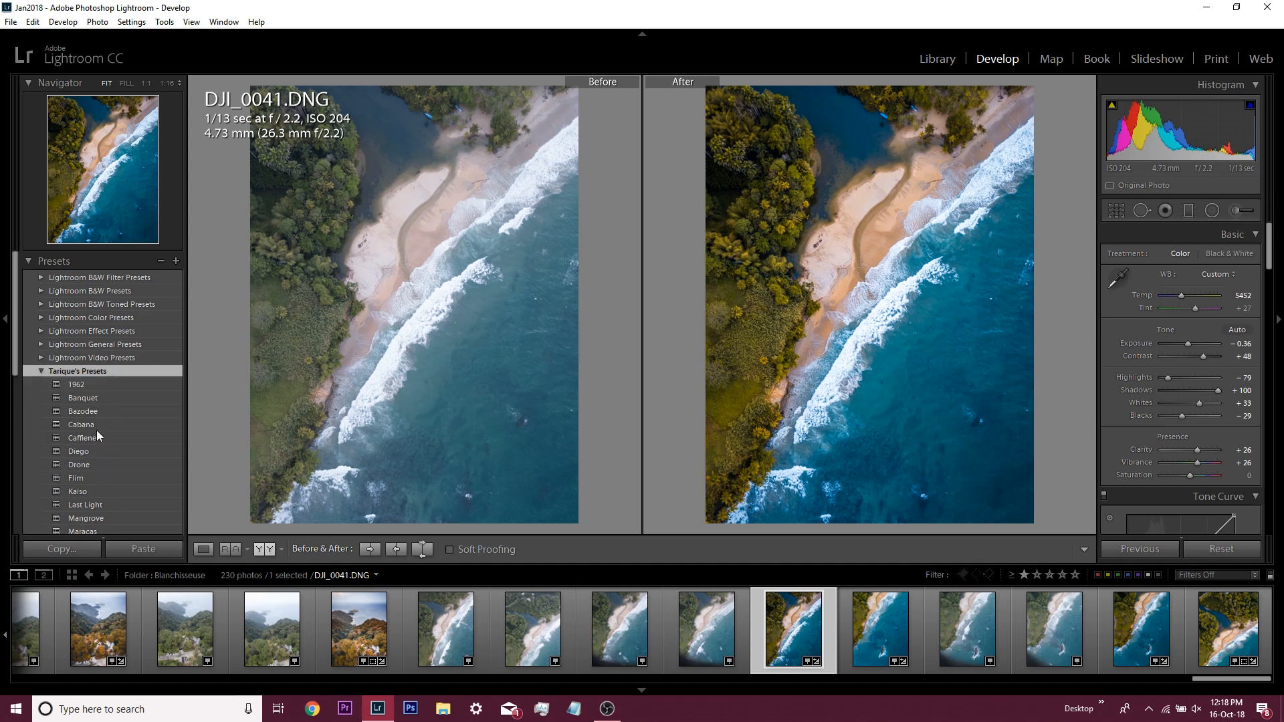
{"action": "scroll", "scroll_direction": "down", "scroll_amount": 3}
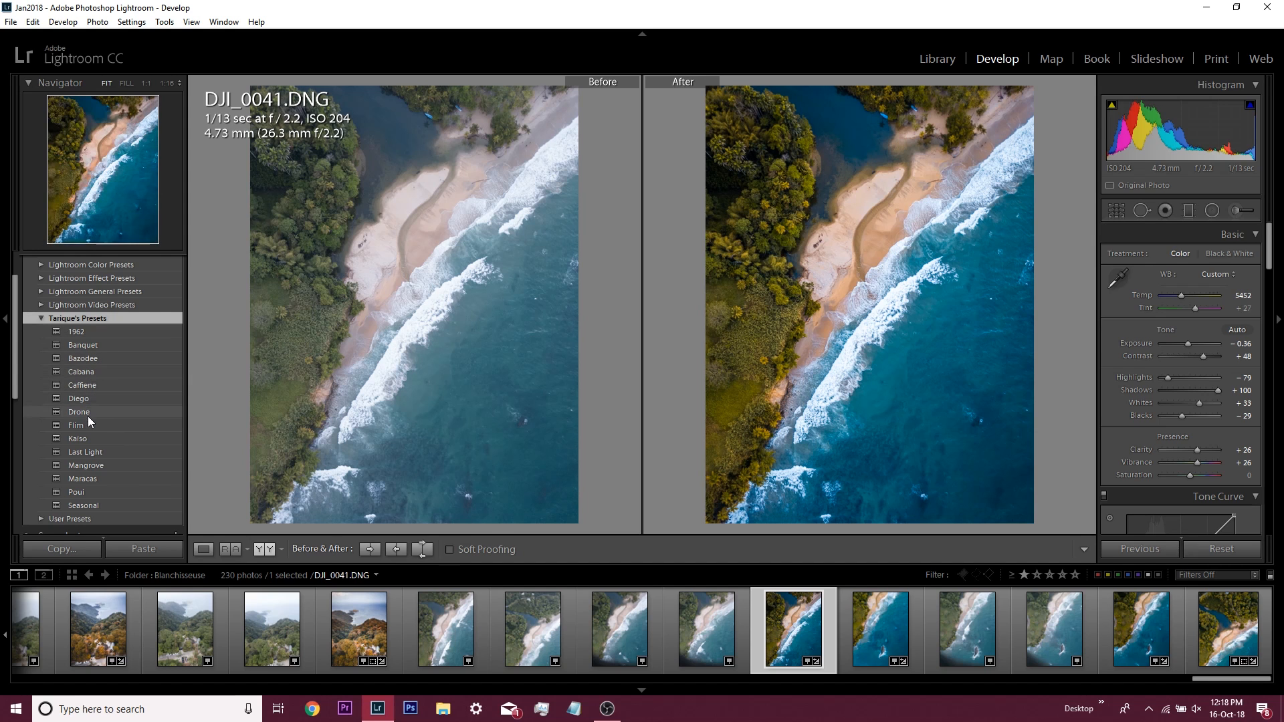
Try the Last Light preset, then select aerial photo DJI_0158.DNG from the filmstrip
{"action": "left_click", "coordinate": [85, 451]}
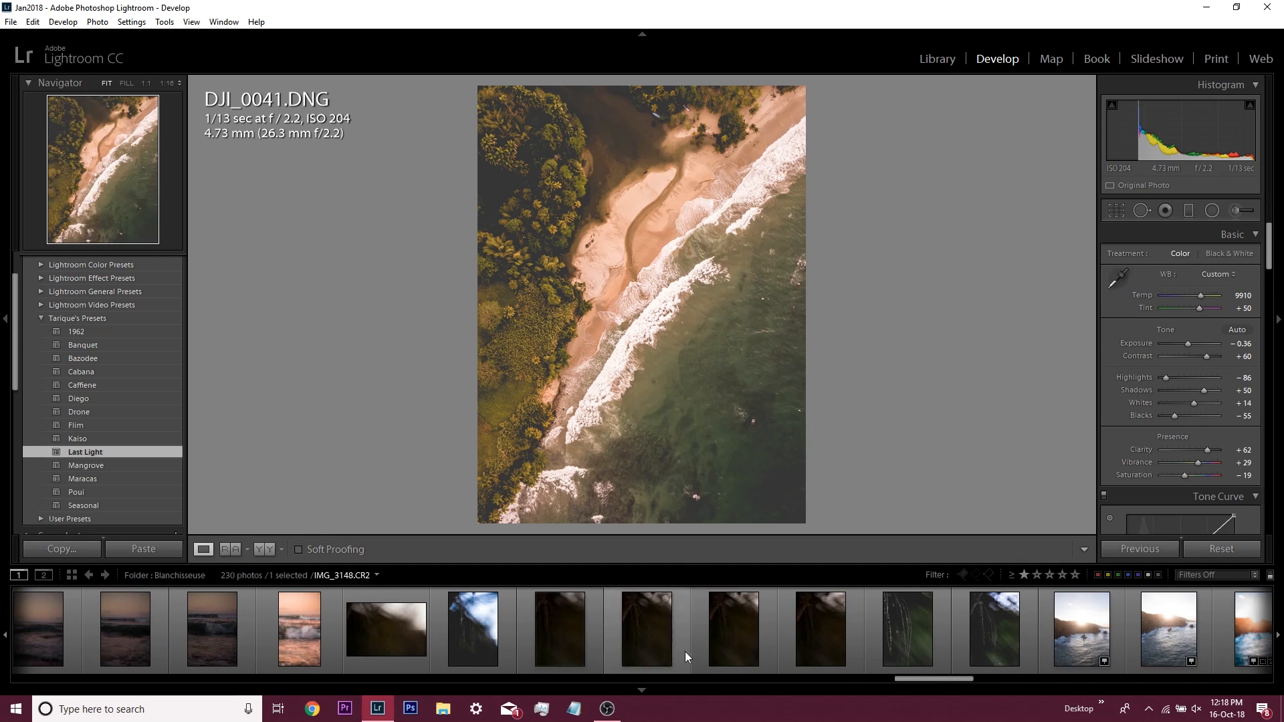
{"action": "scroll", "scroll_direction": "right", "scroll_amount": 3}
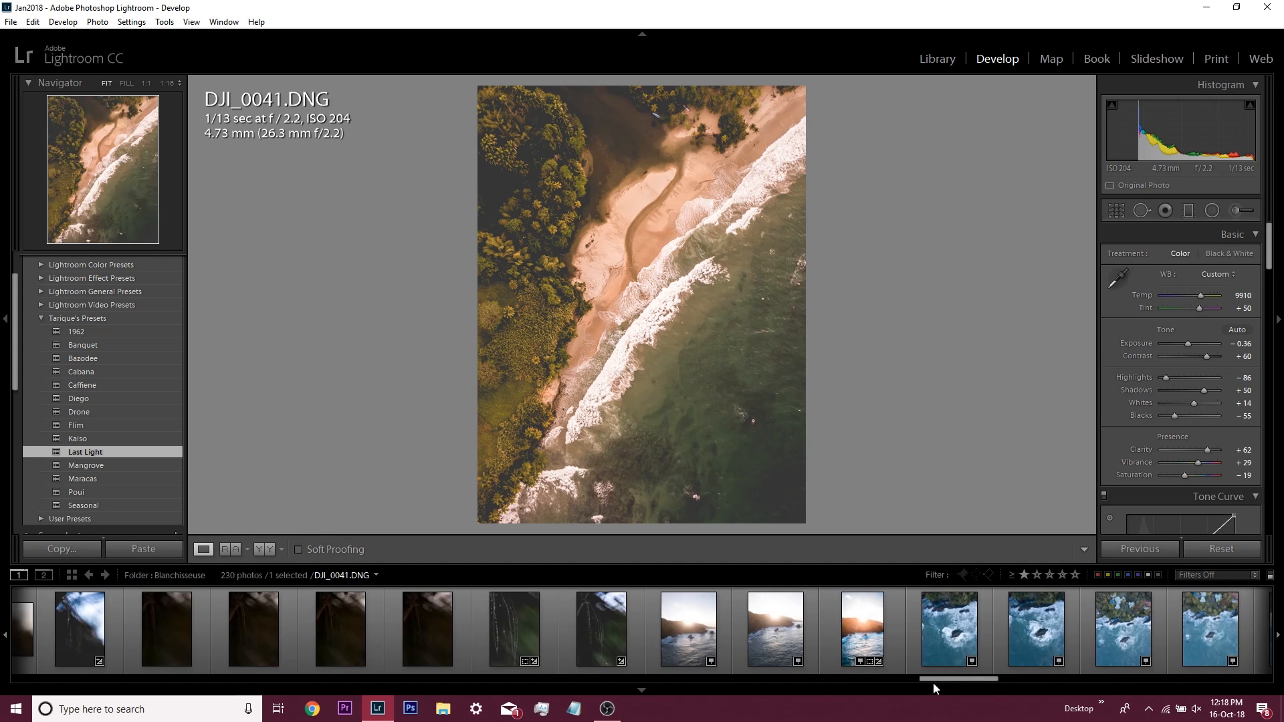
{"action": "scroll", "scroll_direction": "right", "scroll_amount": 3}
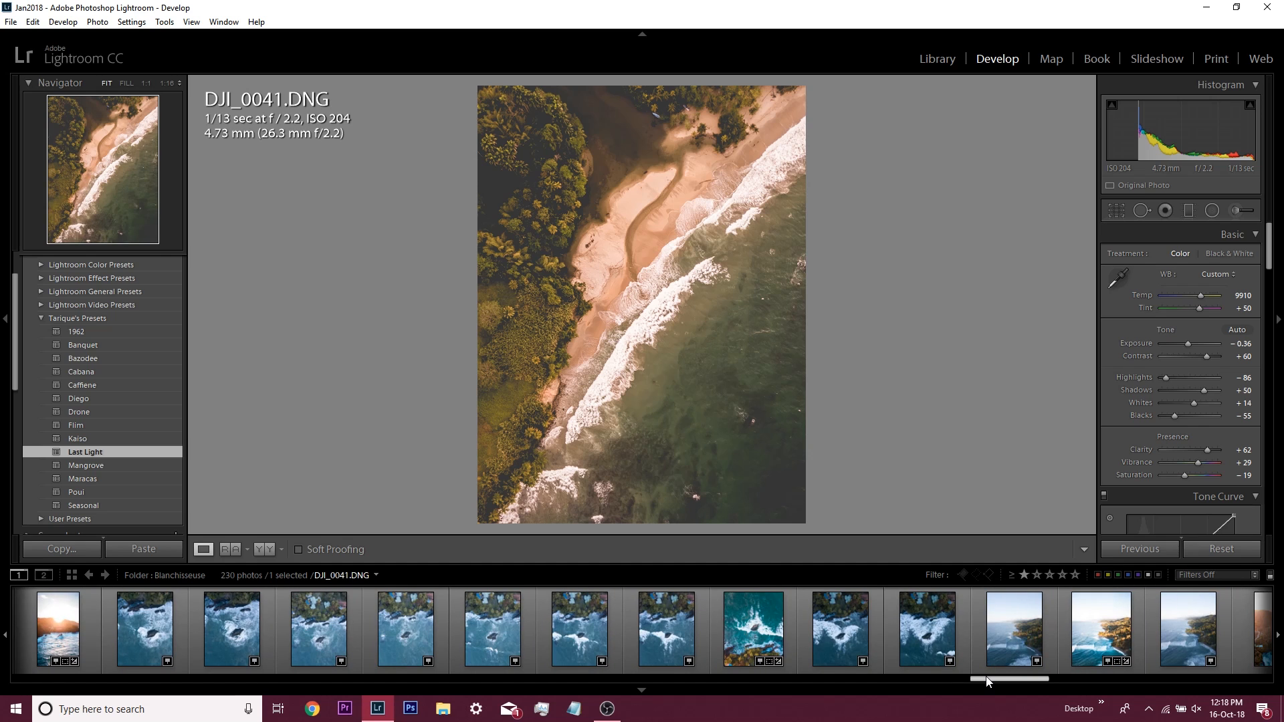
{"action": "left_click", "coordinate": [773, 630]}
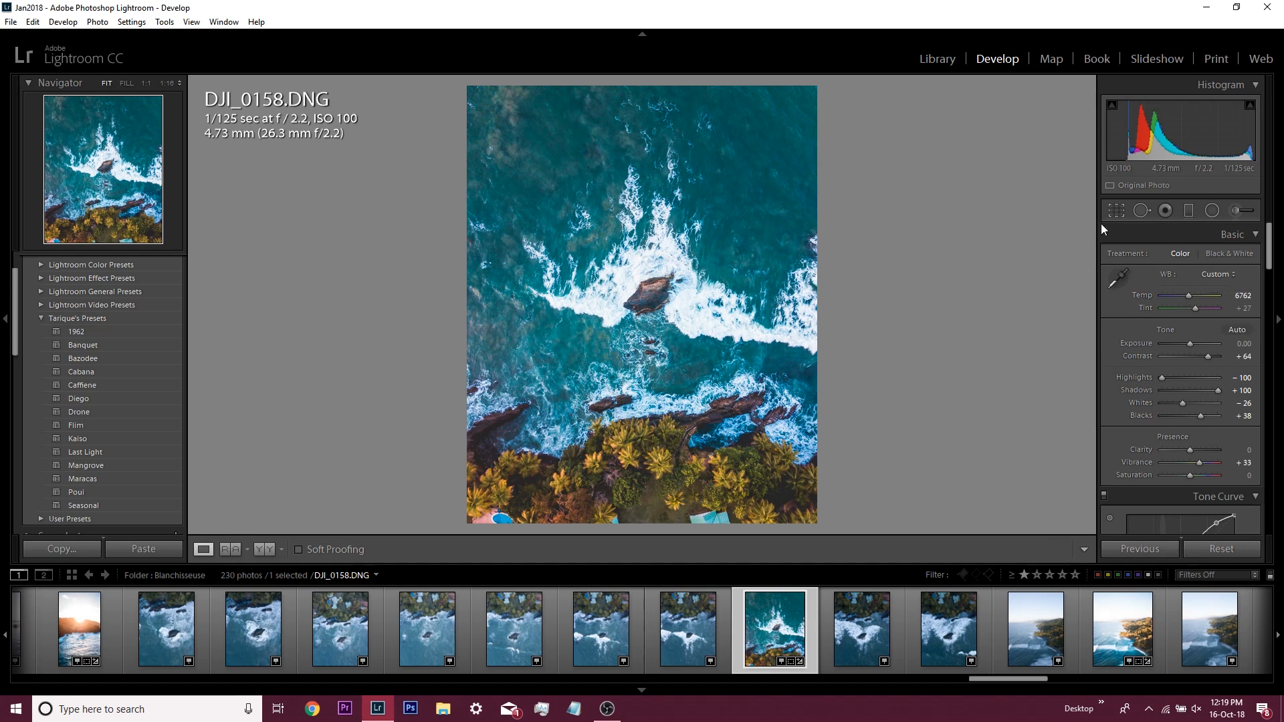
{"action": "mouse_move", "coordinate": [1070, 269]}
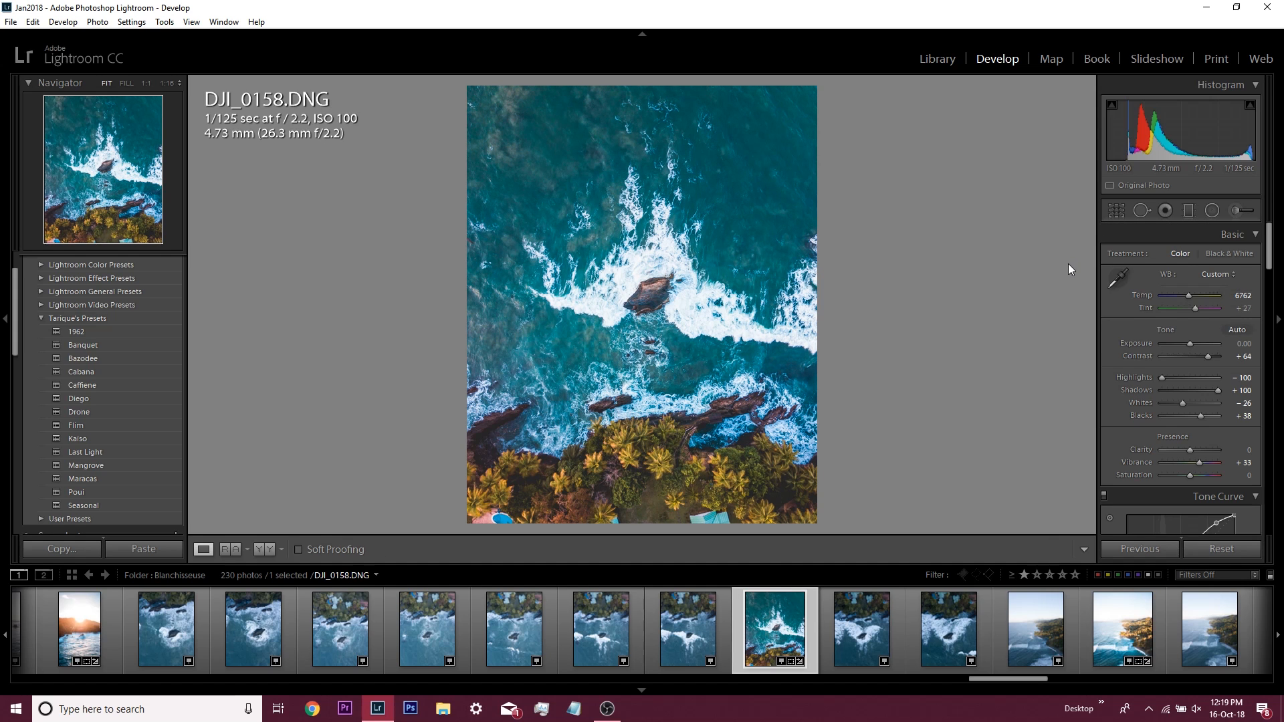
{"action": "mouse_move", "coordinate": [1105, 219]}
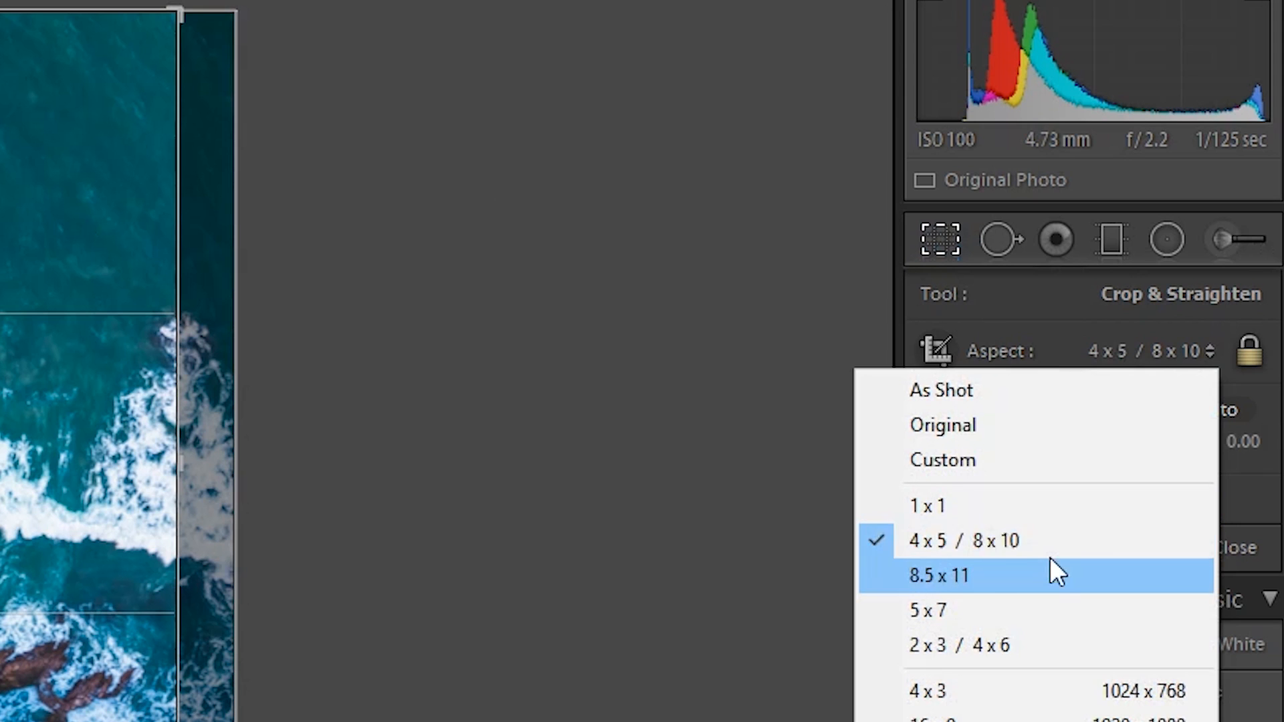
{"action": "mouse_move", "coordinate": [724, 524]}
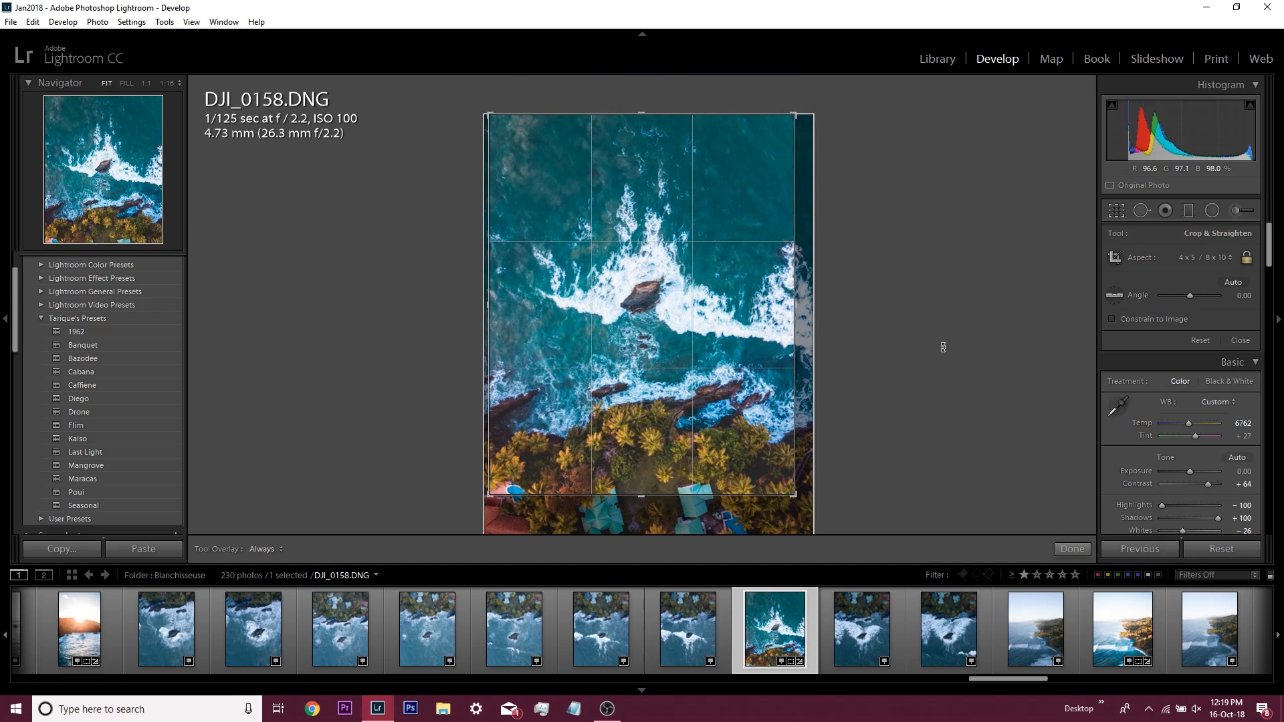
Select the unedited aerial photo DJI_0156.DNG from the filmstrip
{"action": "left_click", "coordinate": [601, 629]}
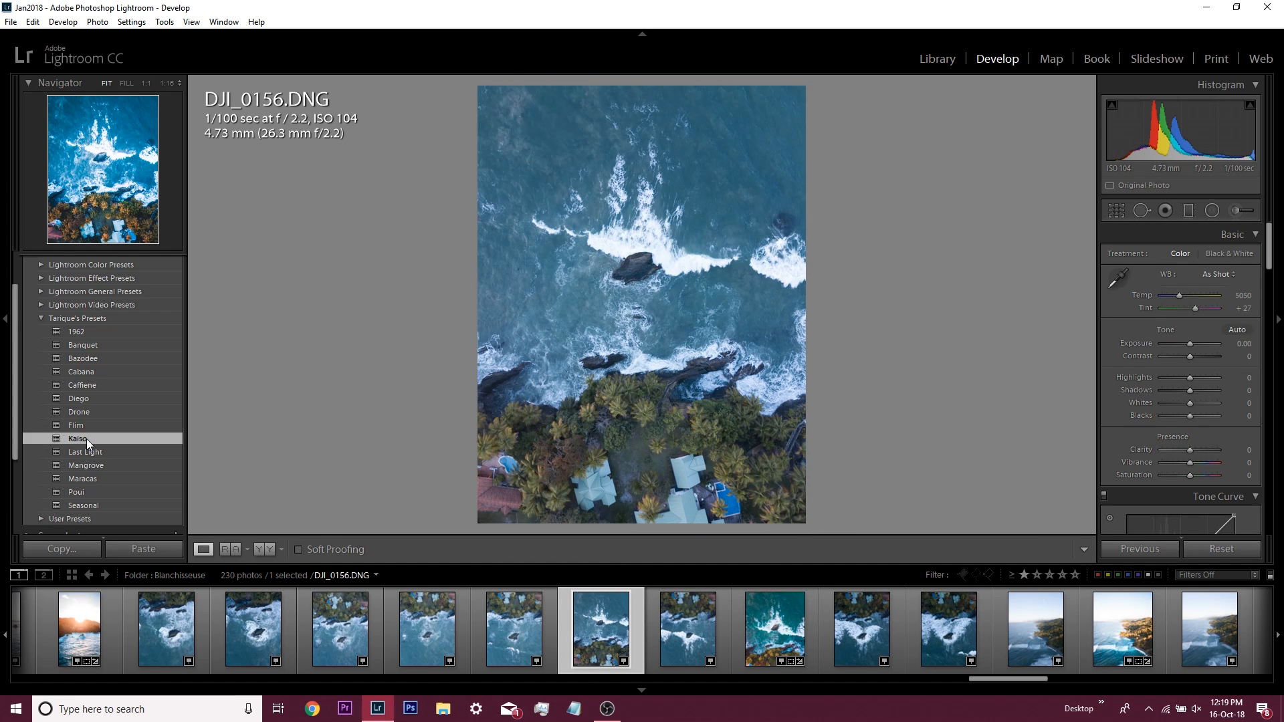
Apply the Drone preset to DJI_0156, then move on to DJI_0155
{"action": "left_click", "coordinate": [79, 411]}
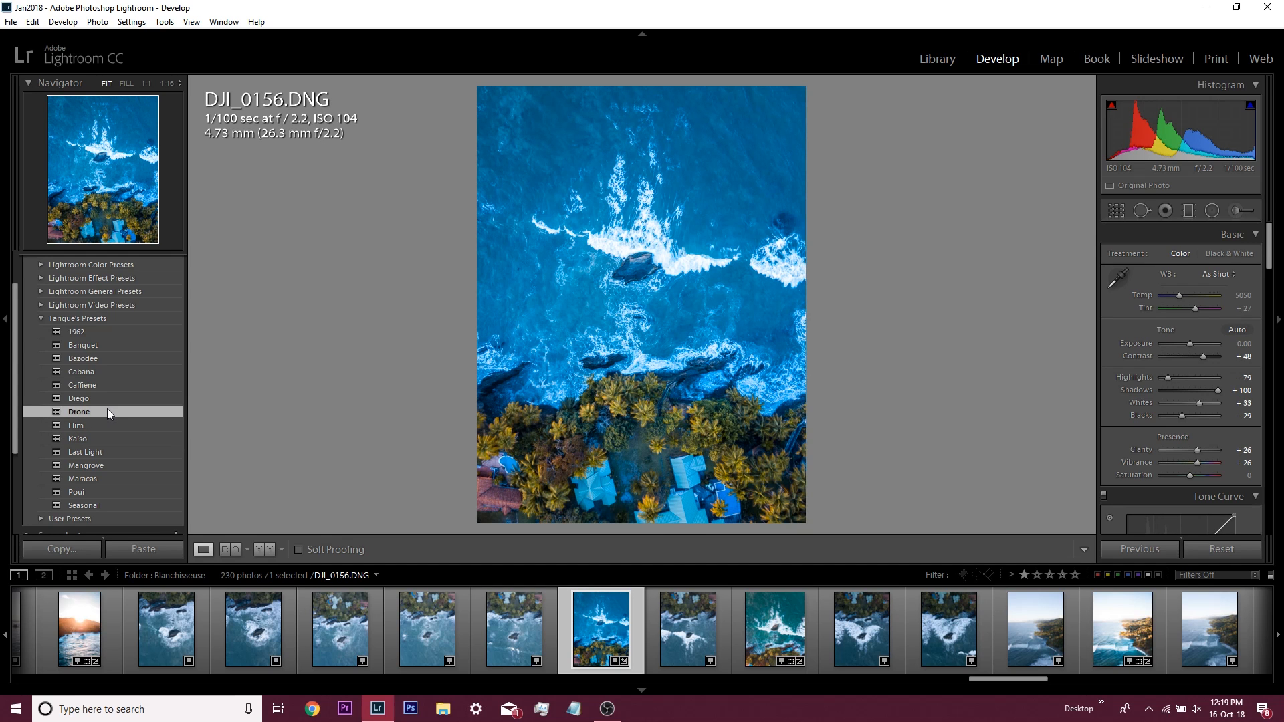
{"action": "mouse_move", "coordinate": [499, 349]}
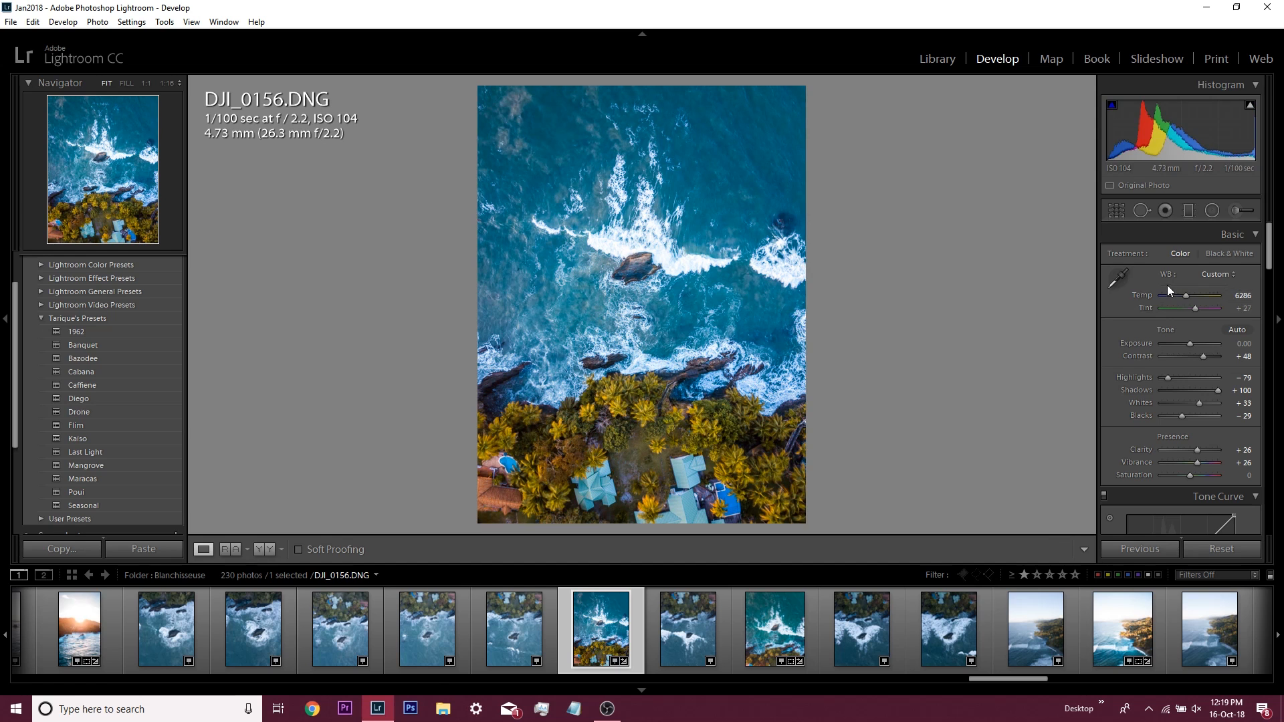
{"action": "mouse_move", "coordinate": [1191, 344]}
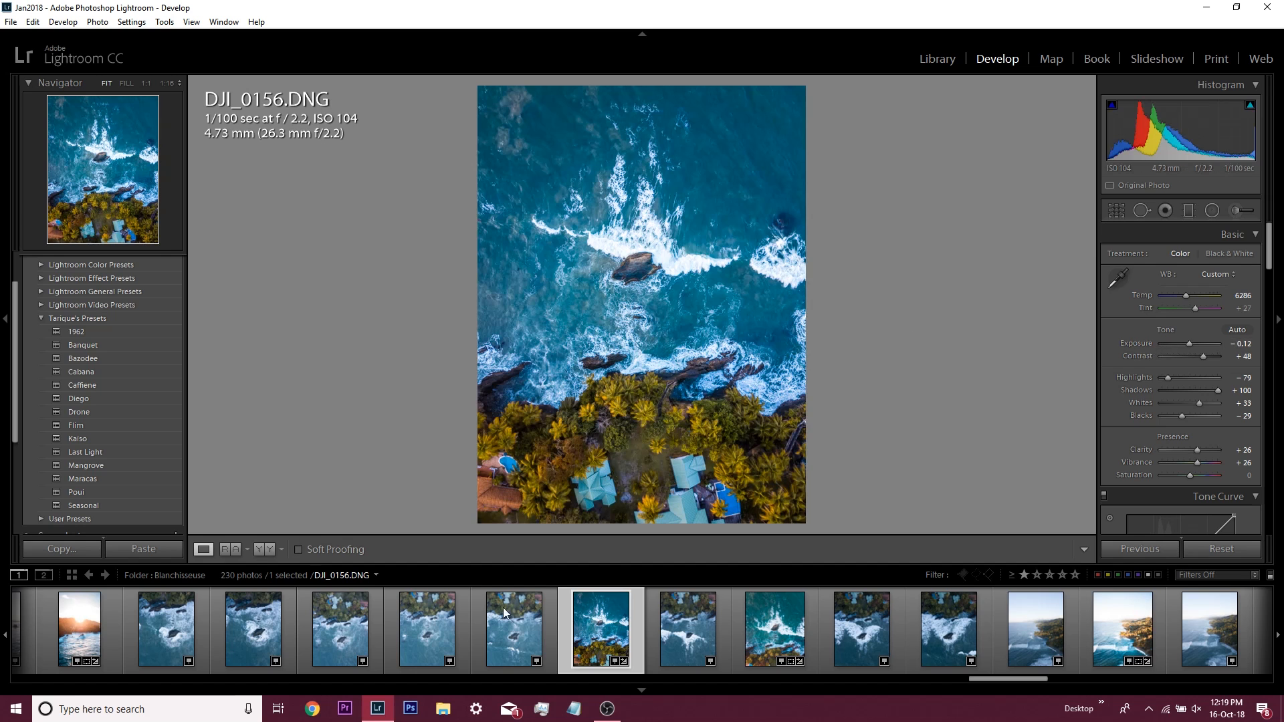
{"action": "left_click", "coordinate": [514, 629]}
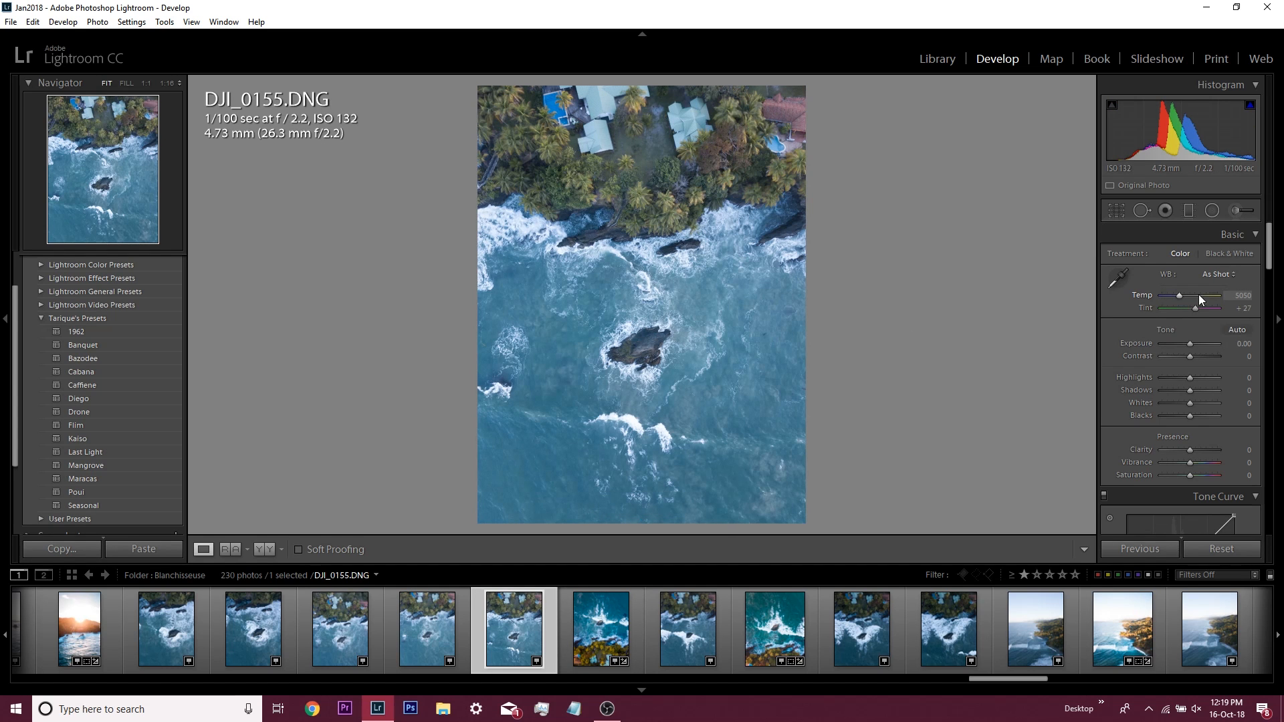
Try Last Light and another of Tarique's presets on DJI_0155
{"action": "left_click", "coordinate": [75, 426]}
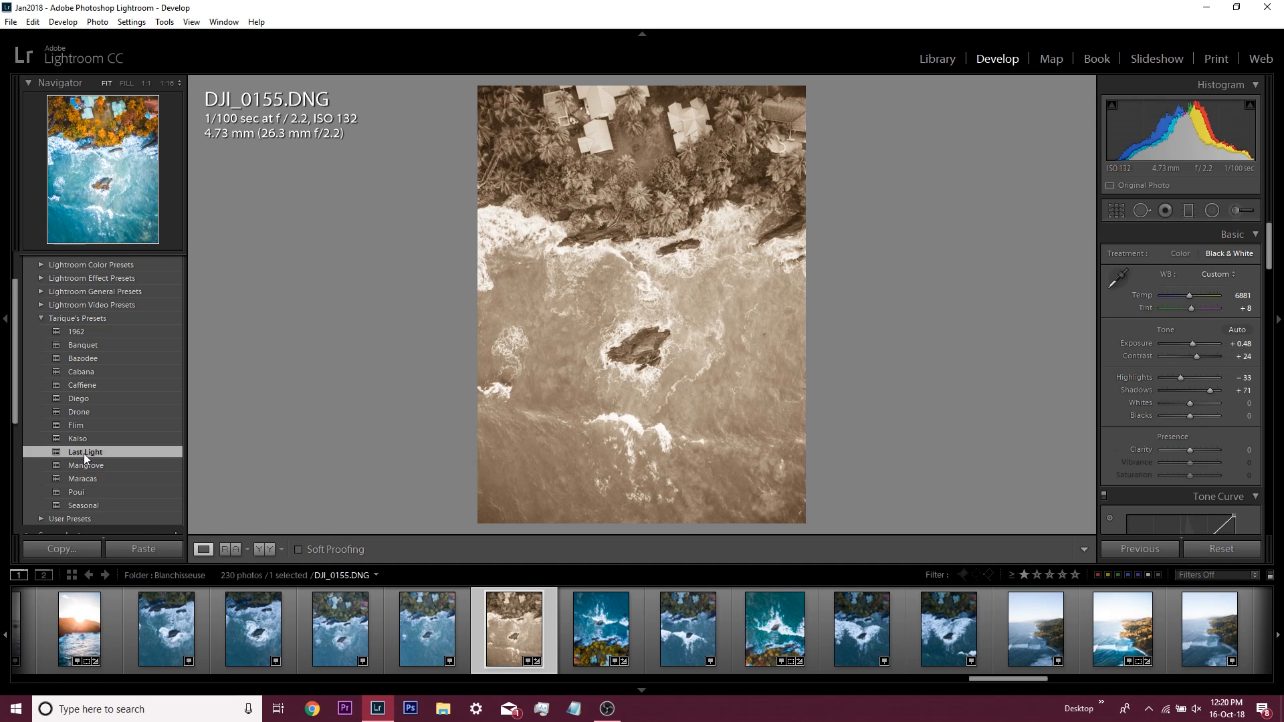
{"action": "left_click", "coordinate": [85, 466]}
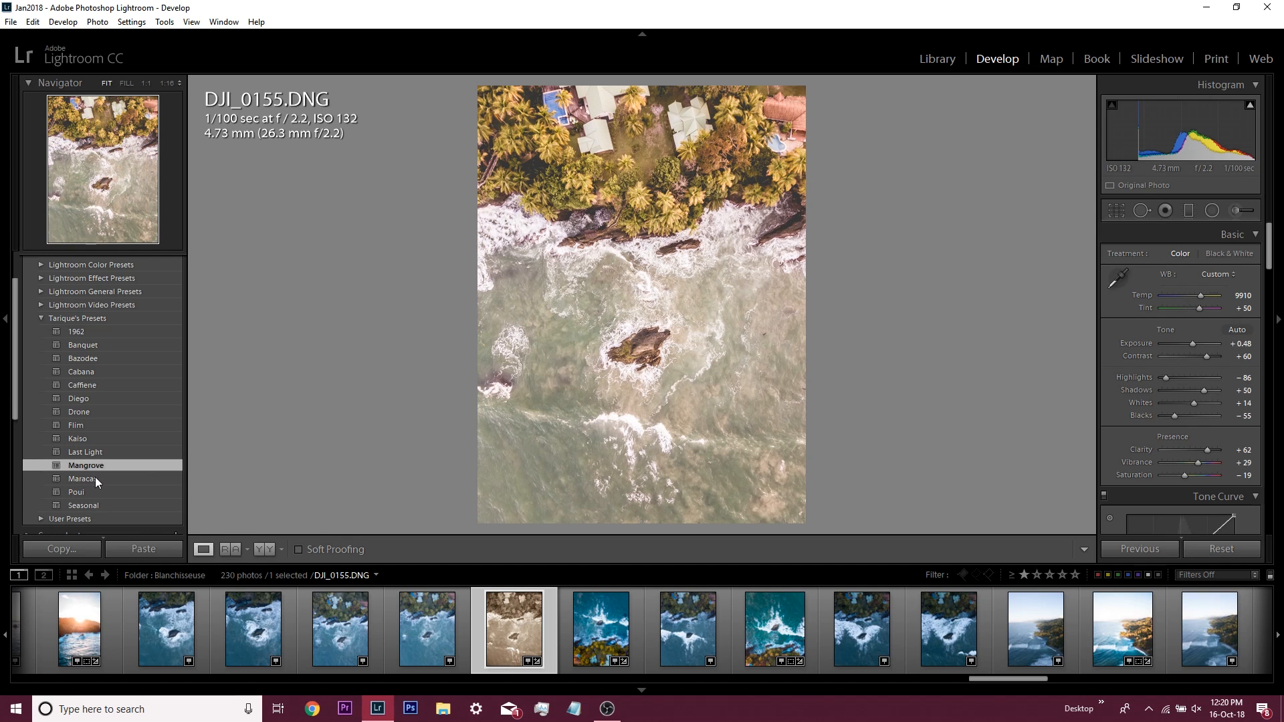
{"action": "left_click", "coordinate": [75, 425]}
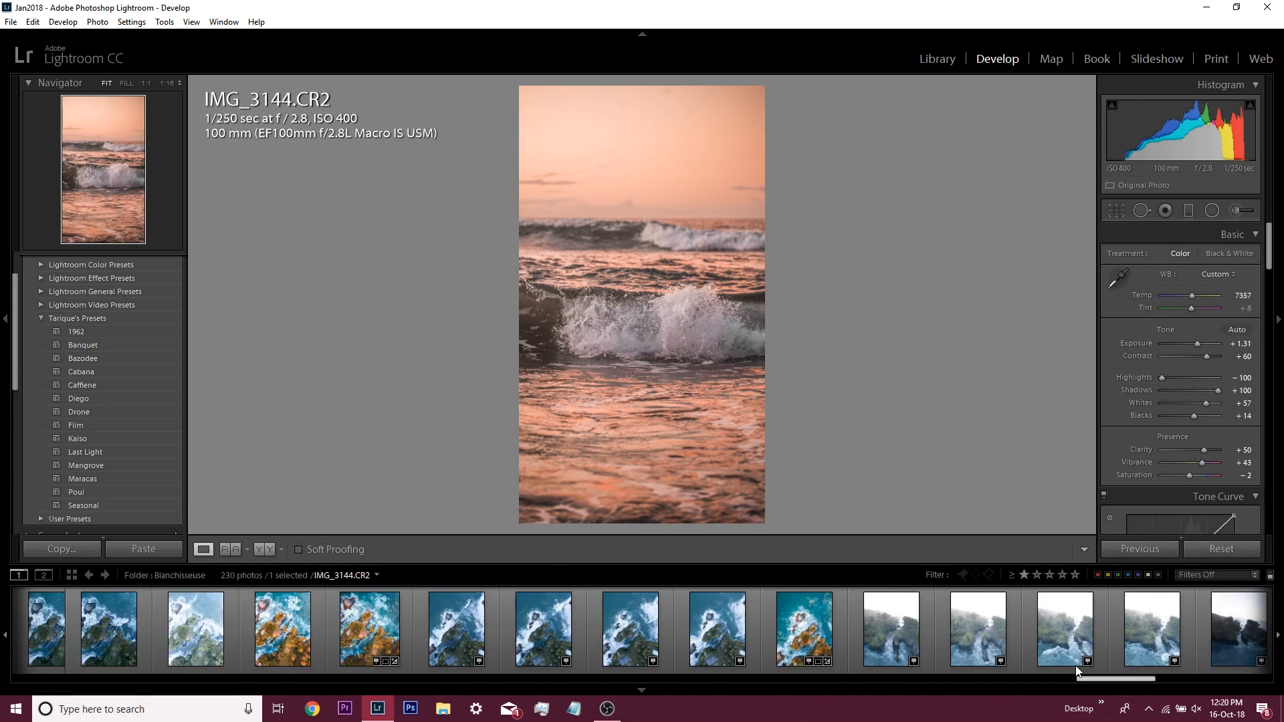
Select edited photo DJI_0182, start a New Preset and cancel without saving it
{"action": "left_click", "coordinate": [910, 628]}
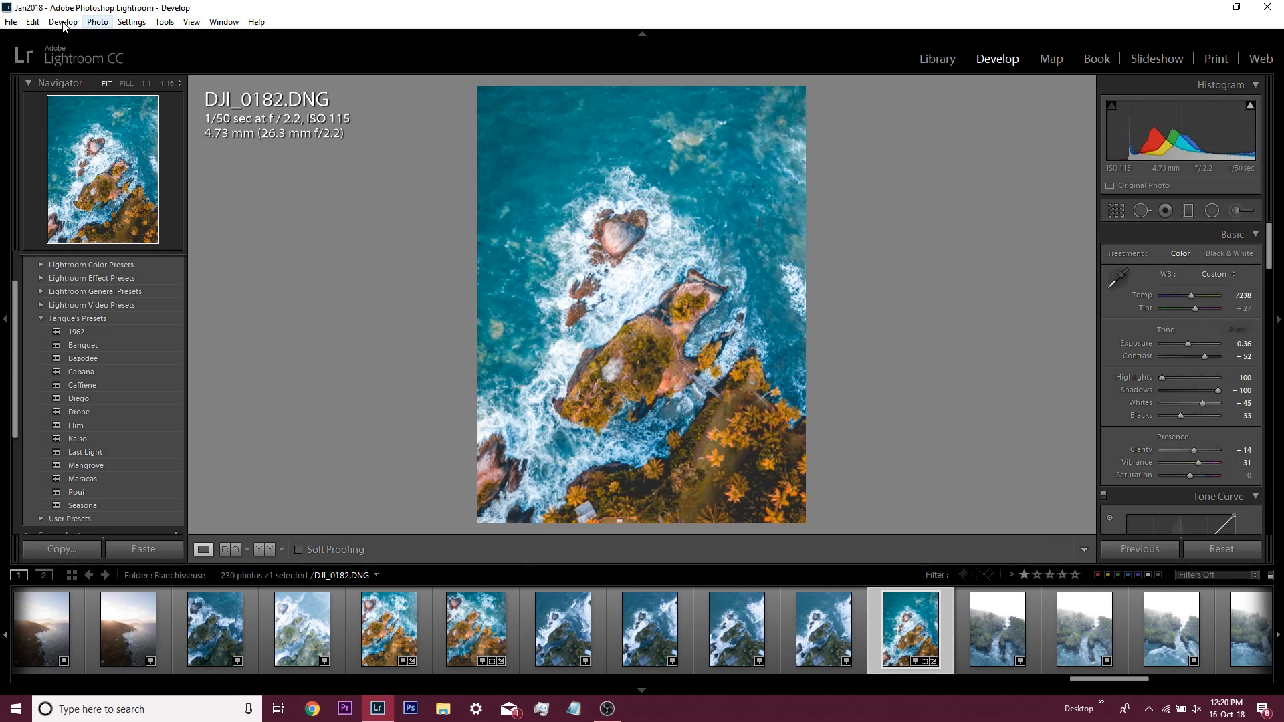
{"action": "left_click", "coordinate": [63, 22]}
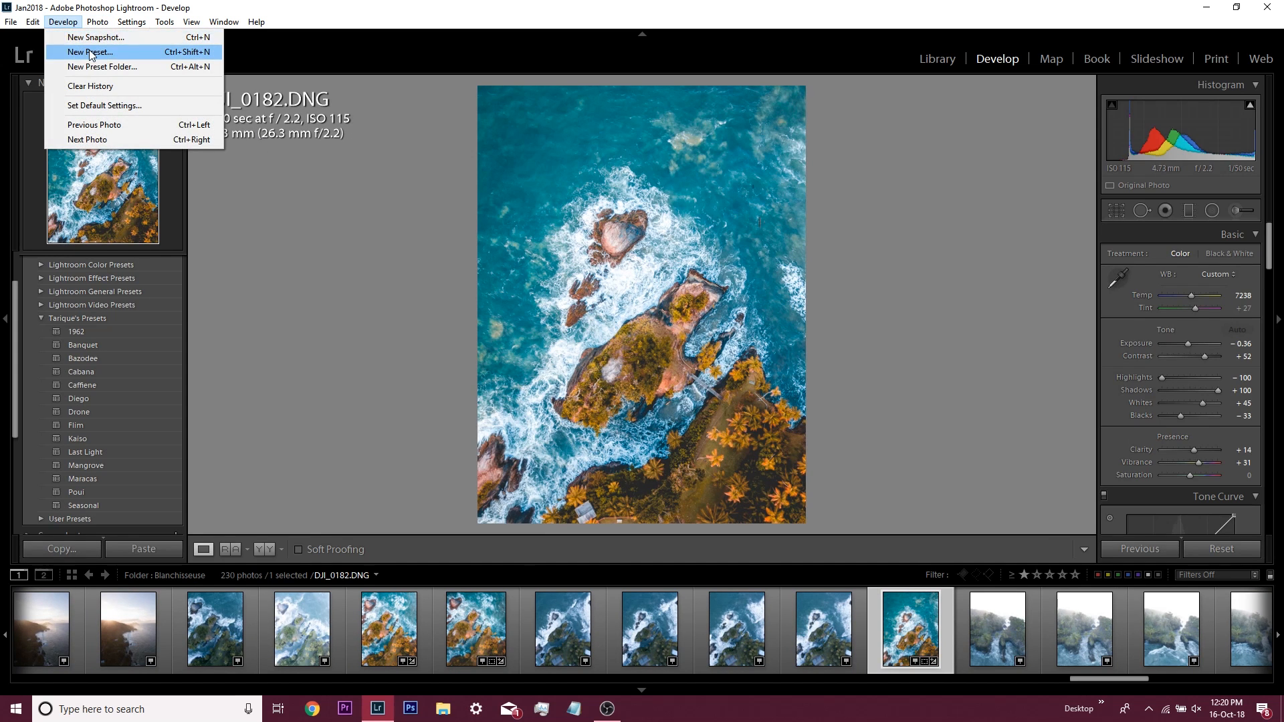
{"action": "left_click", "coordinate": [88, 53]}
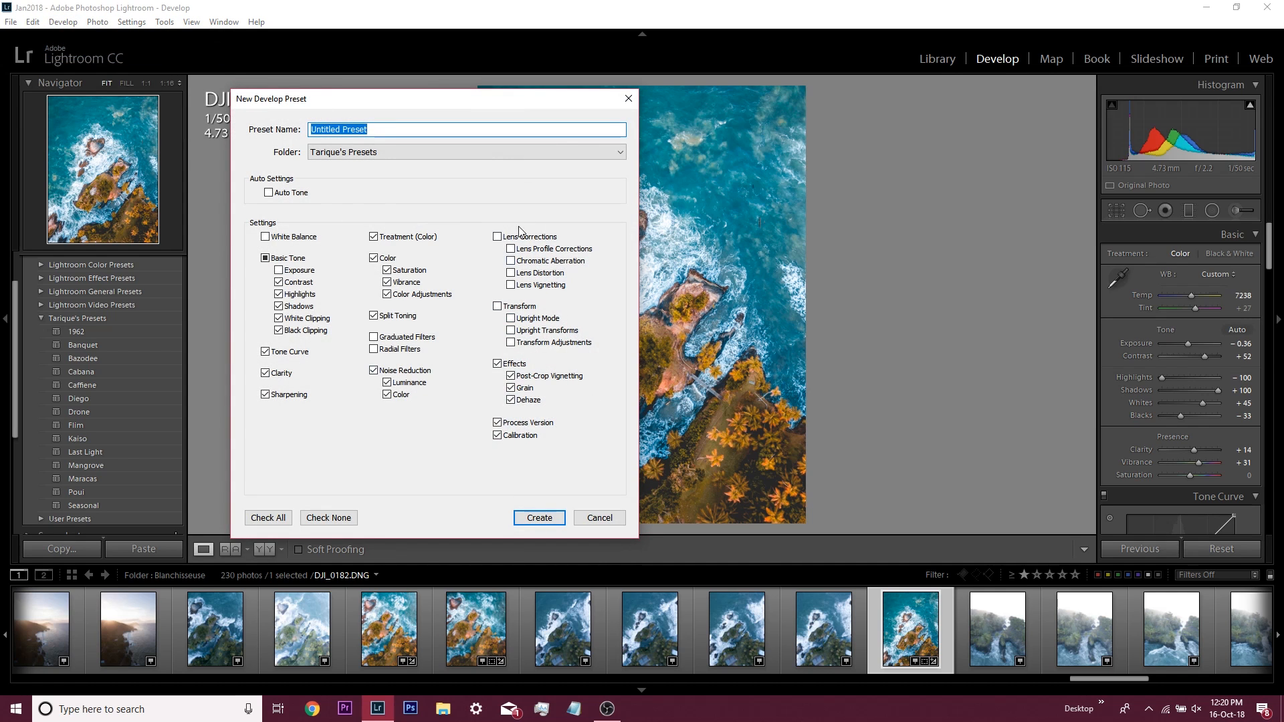
{"action": "mouse_move", "coordinate": [181, 294]}
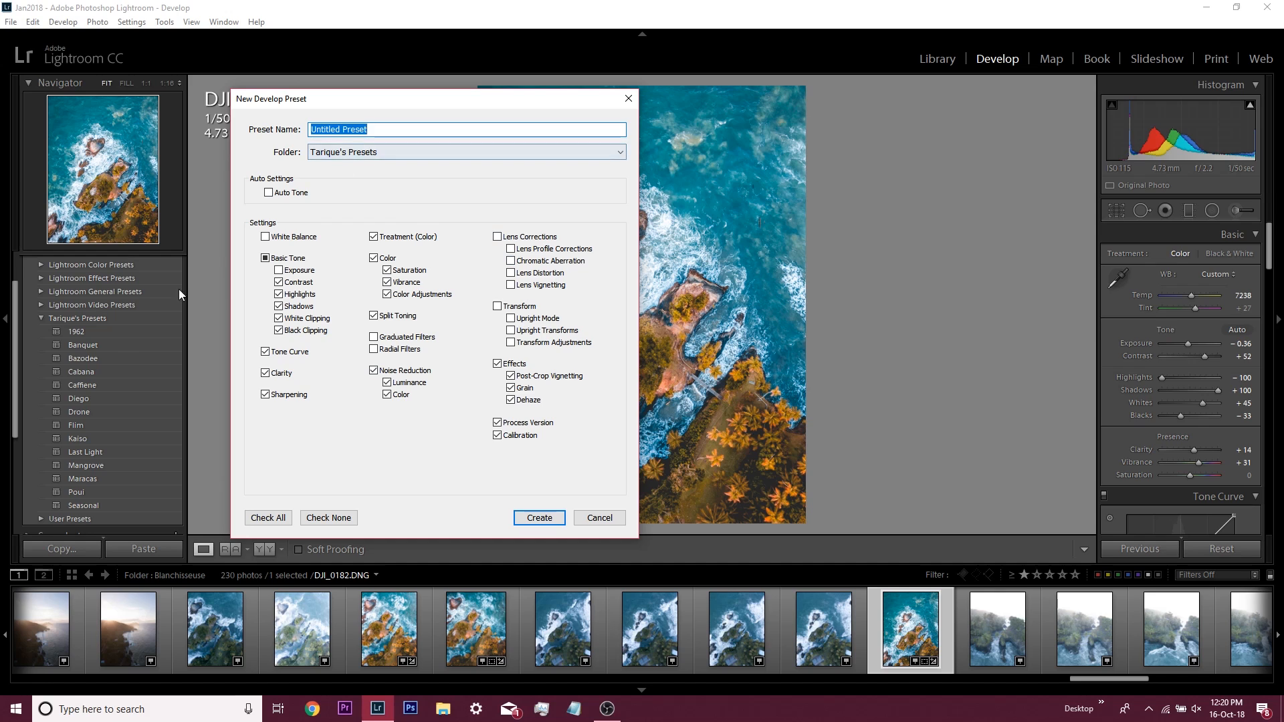
{"action": "left_click", "coordinate": [599, 517]}
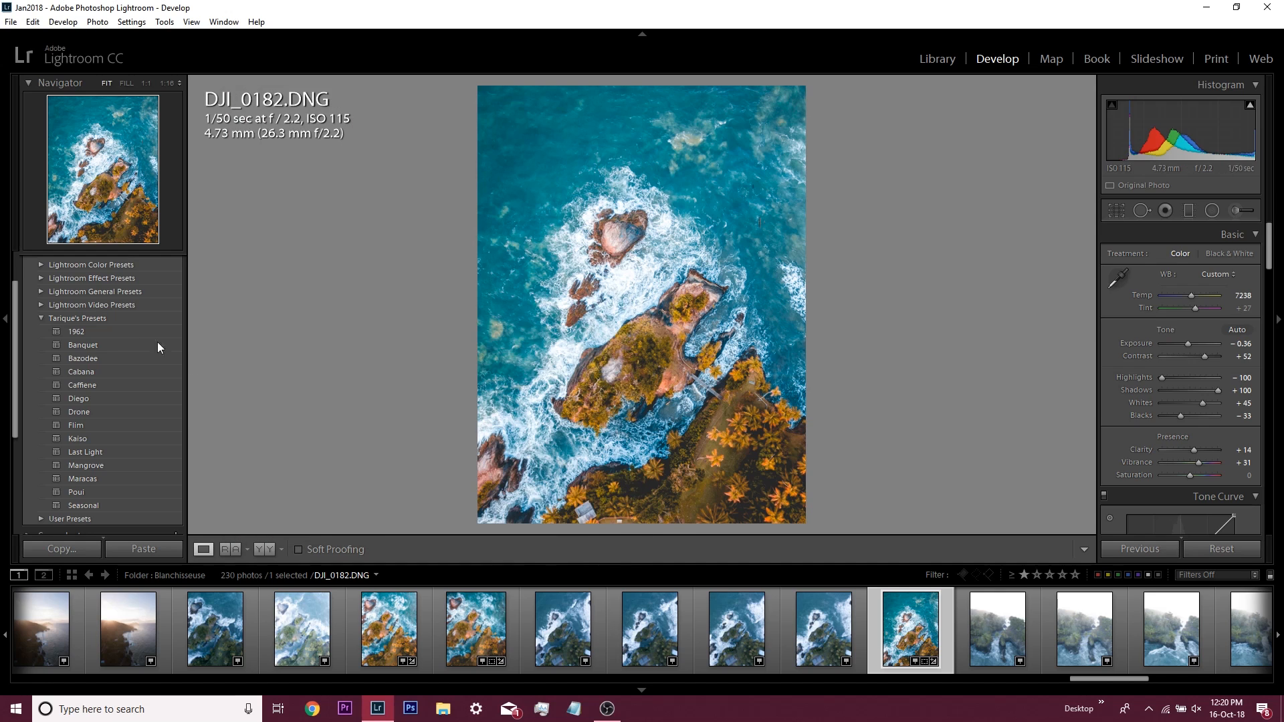